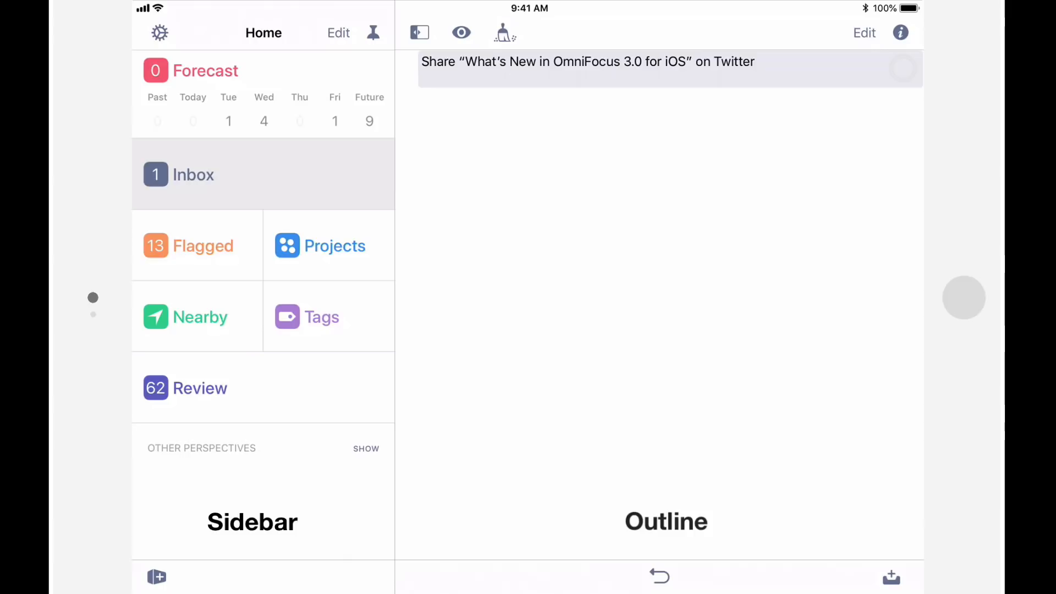
Hide and restore the sidebar, then open and close the app settings.
left_click(900, 33)
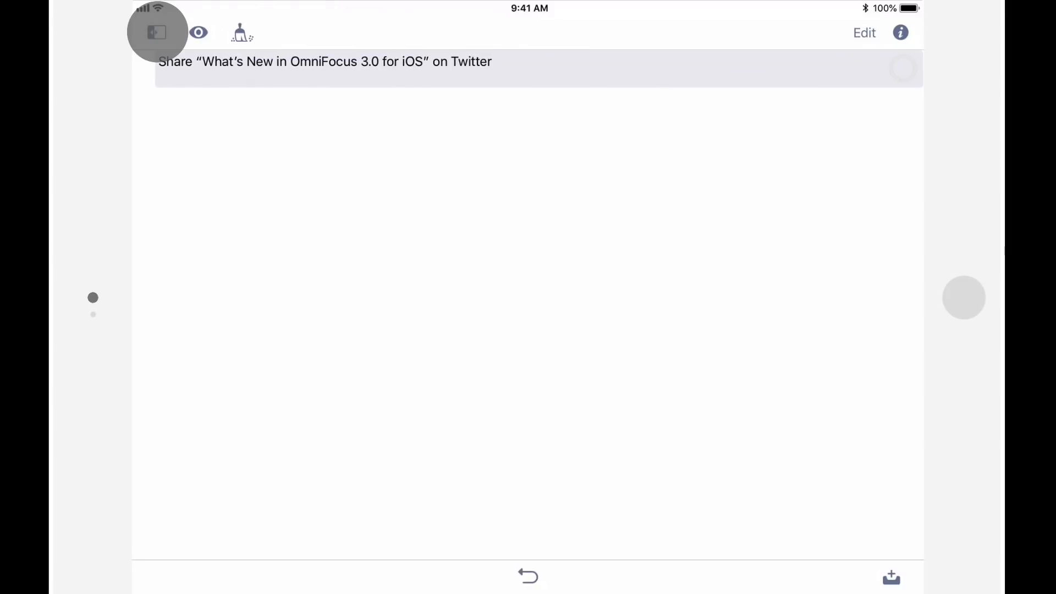
left_click(156, 32)
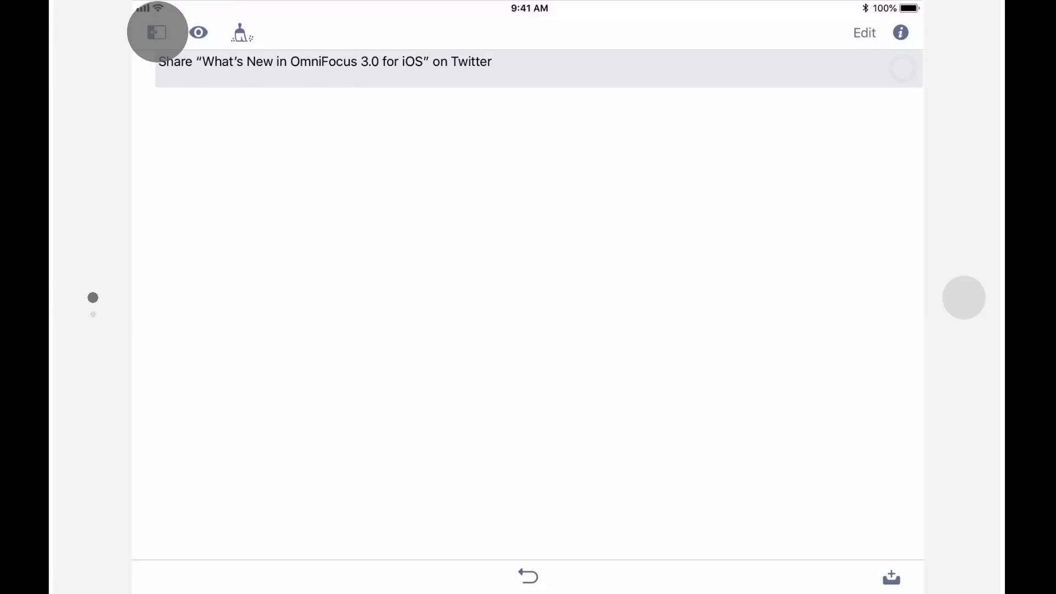
left_click(157, 33)
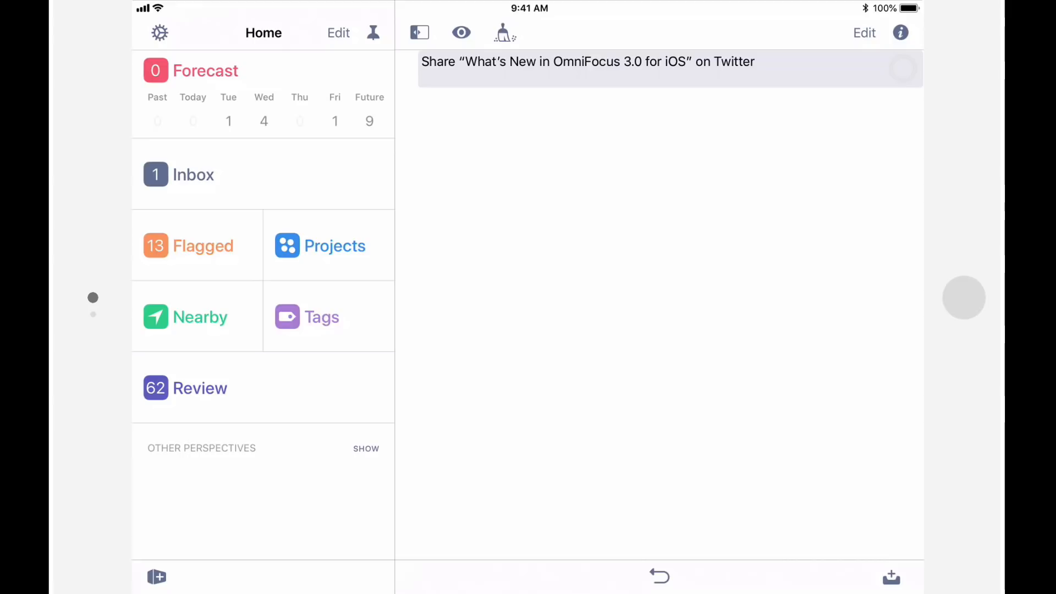
left_click(160, 32)
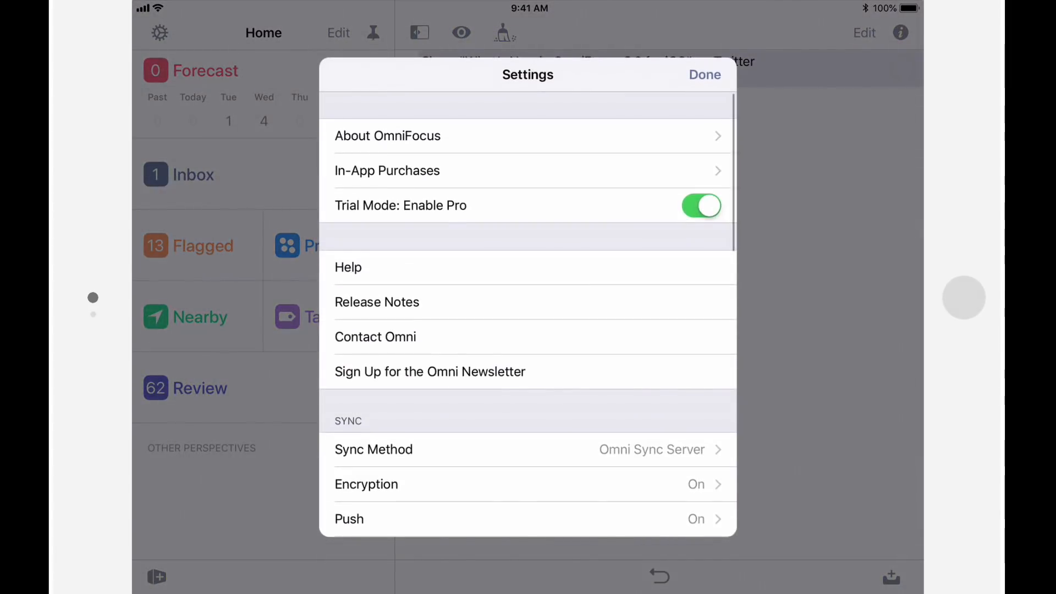
left_click(704, 75)
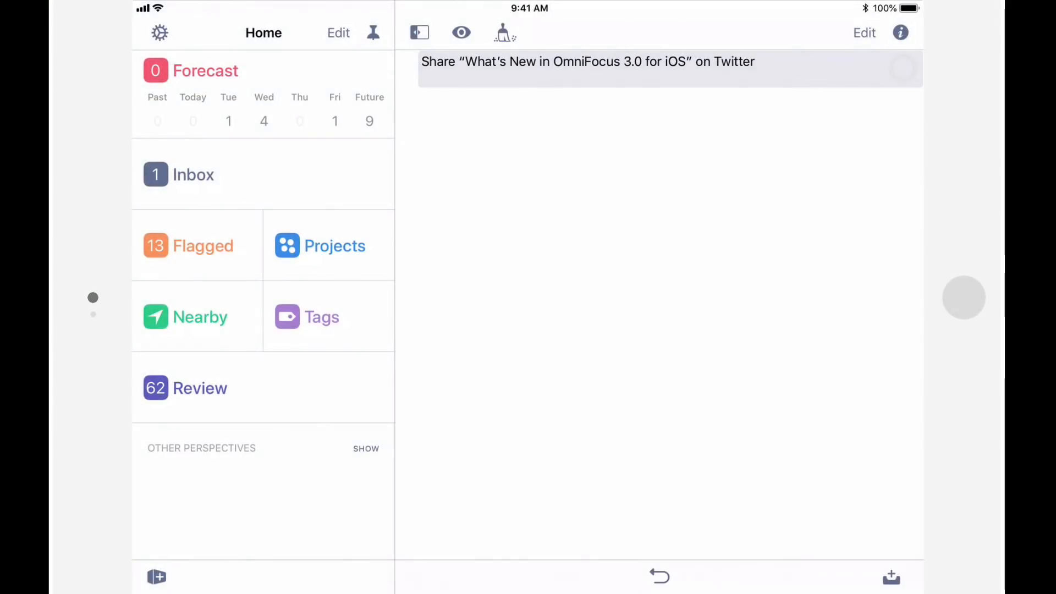
left_click(365, 449)
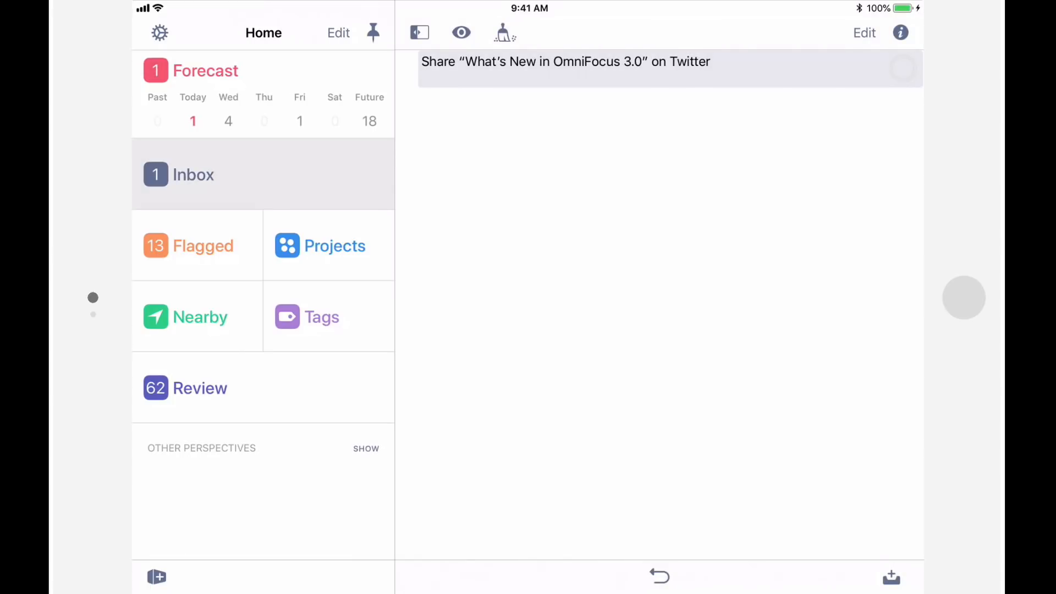
Open the inbox item's details, close them, and reopen them.
left_click(900, 32)
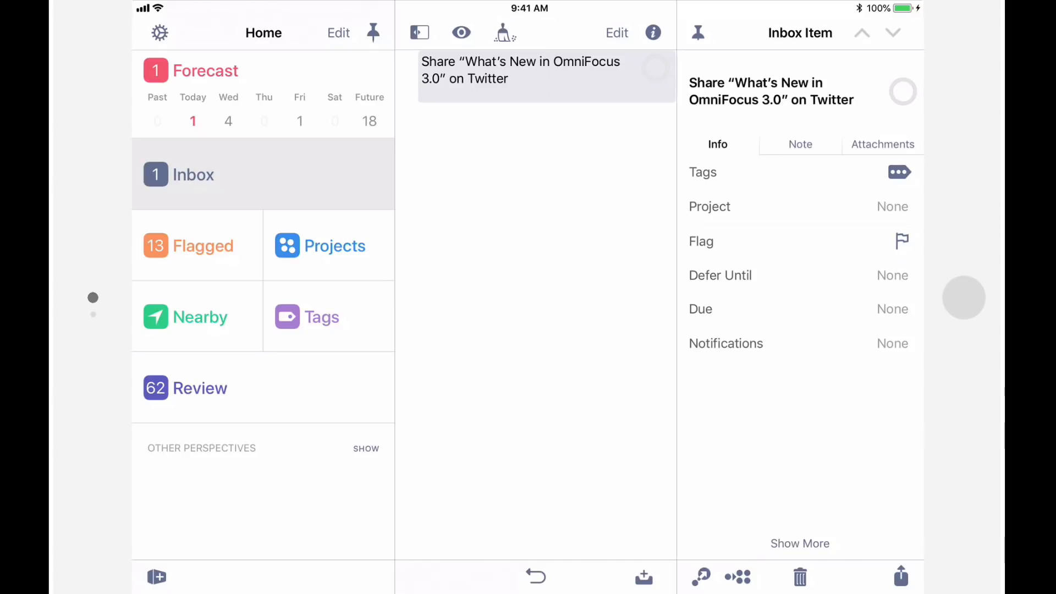
left_click(698, 32)
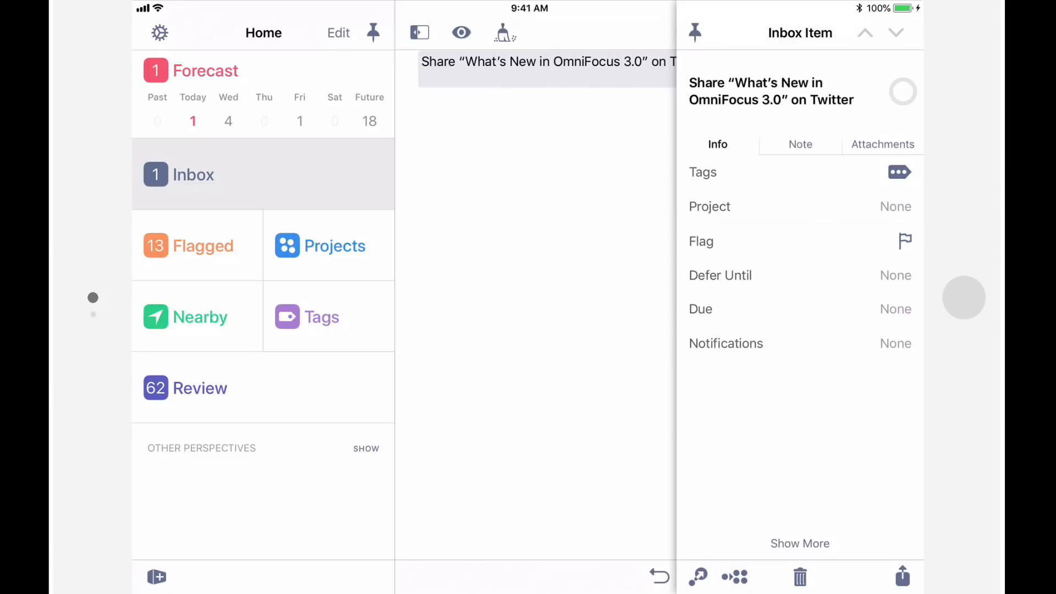
left_click(900, 33)
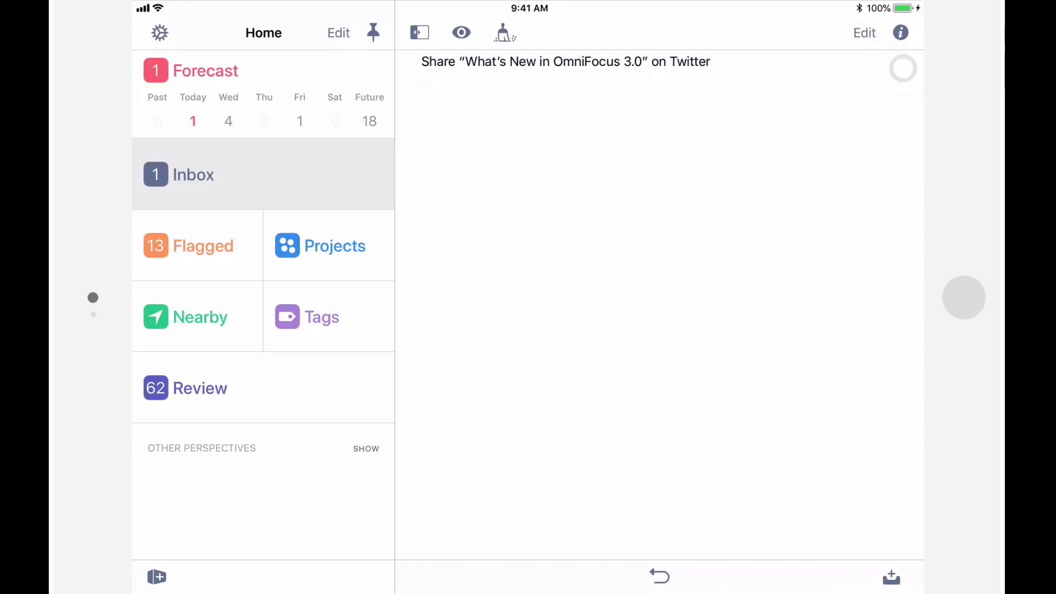
left_click(566, 61)
type(" for iOS")
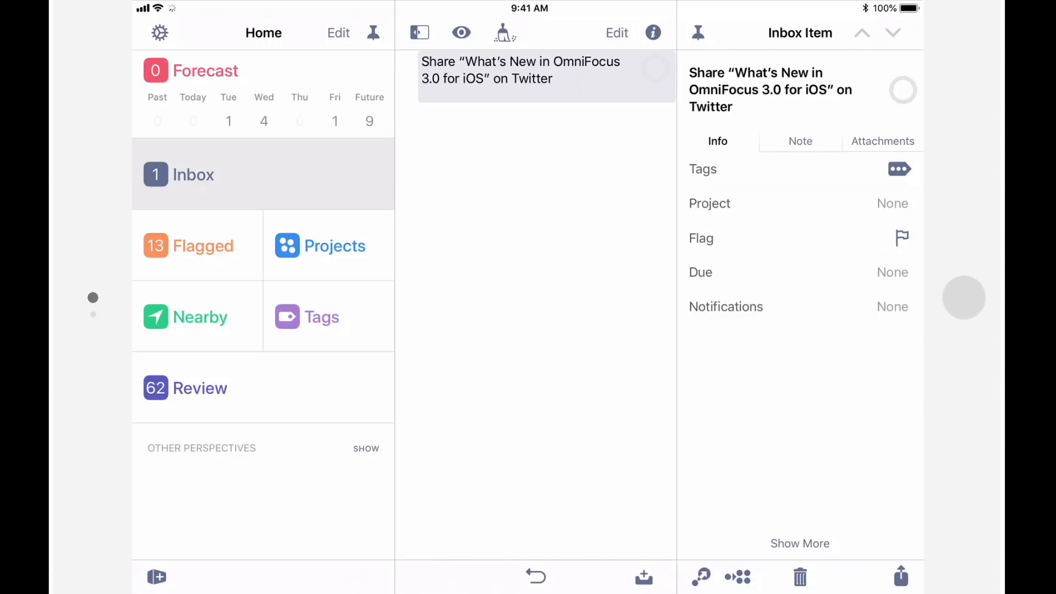
Reveal all detail fields with Show More and open Customize Inspector.
left_click(800, 543)
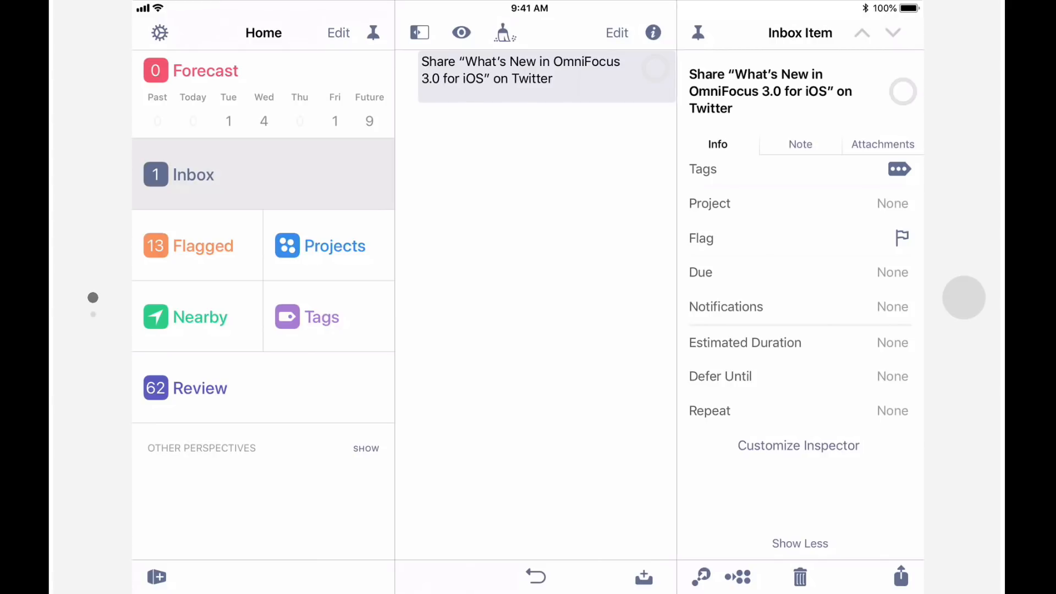
left_click(799, 445)
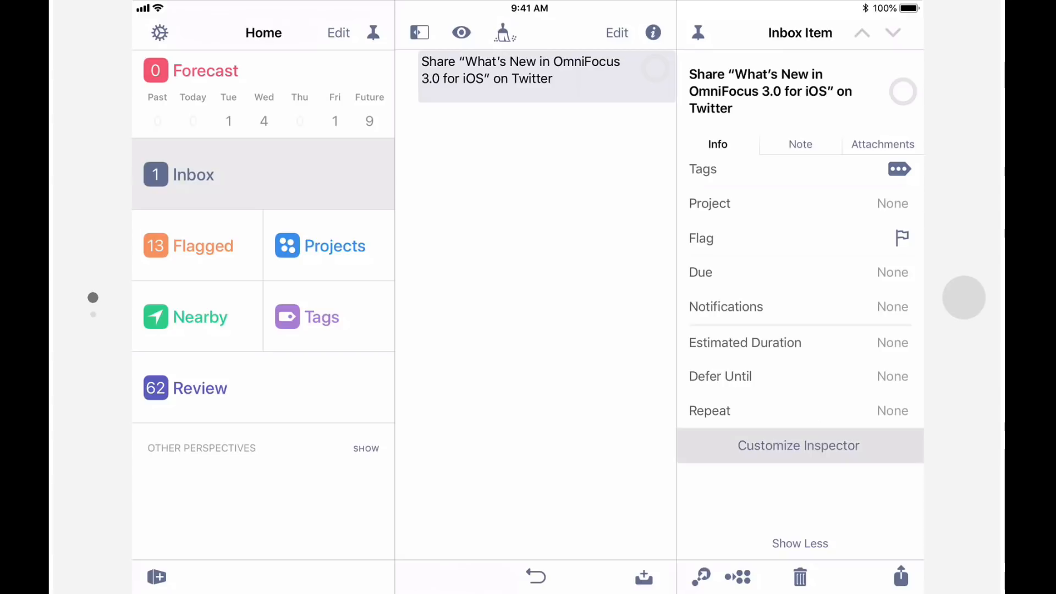
left_click(799, 445)
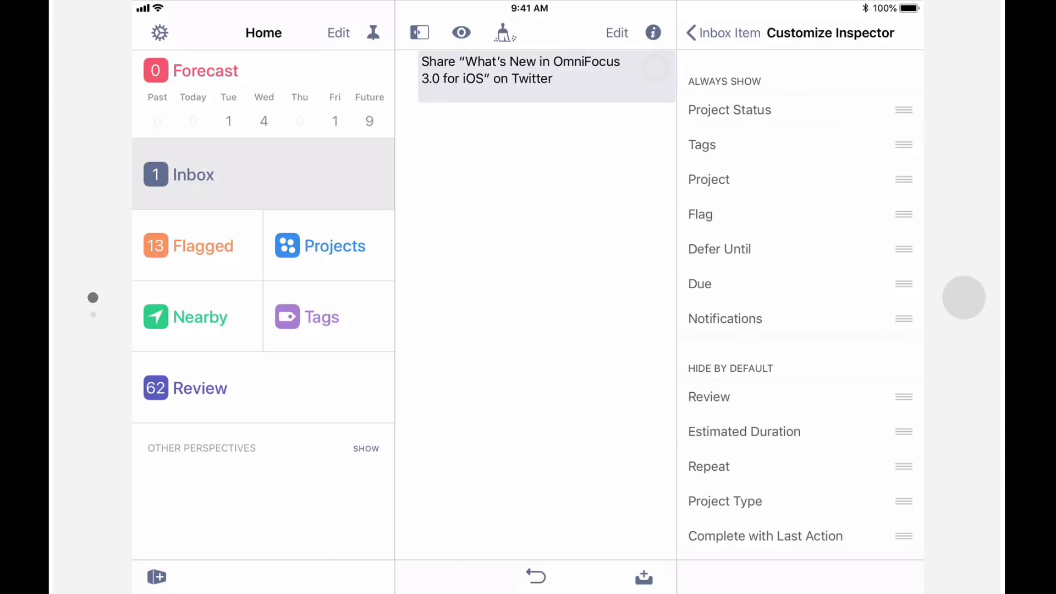
Go back out of the Customize Inspector view.
left_click(723, 33)
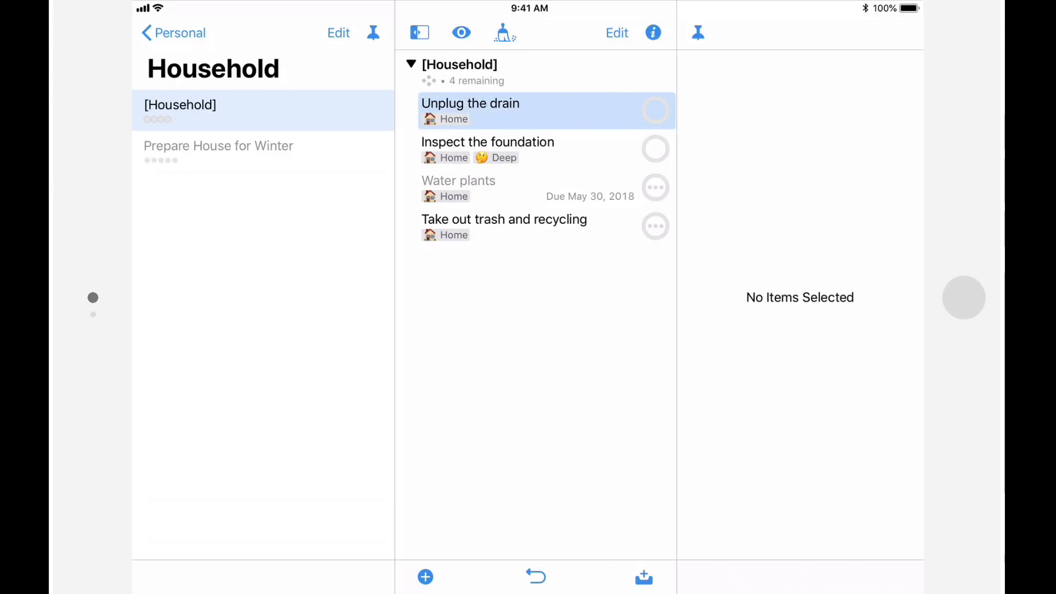
Add the Today tag to Unplug the drain by typing 'Tod' and choosing Today.
left_click(470, 111)
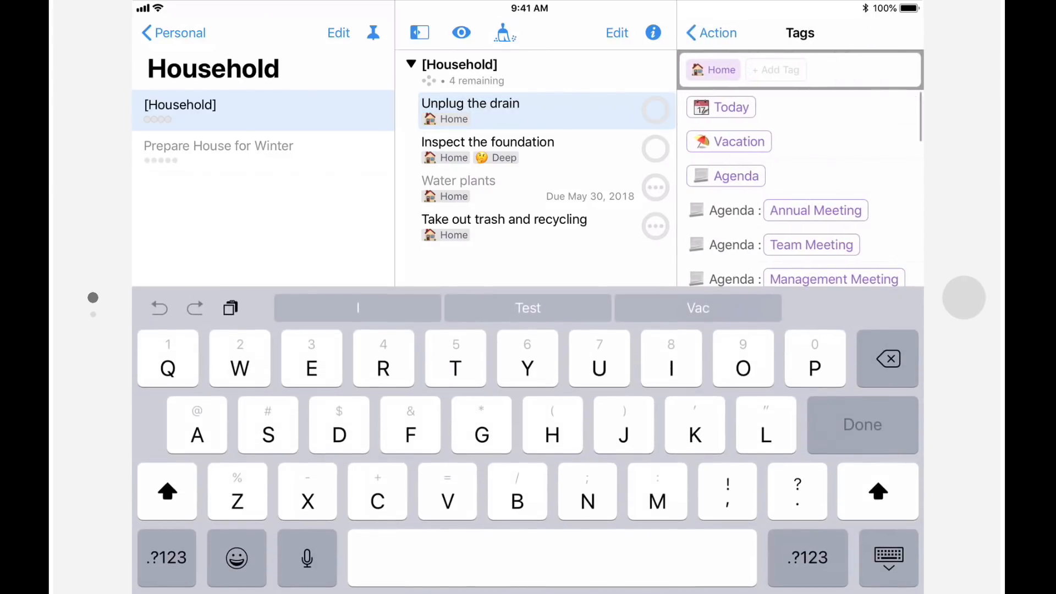
type("To")
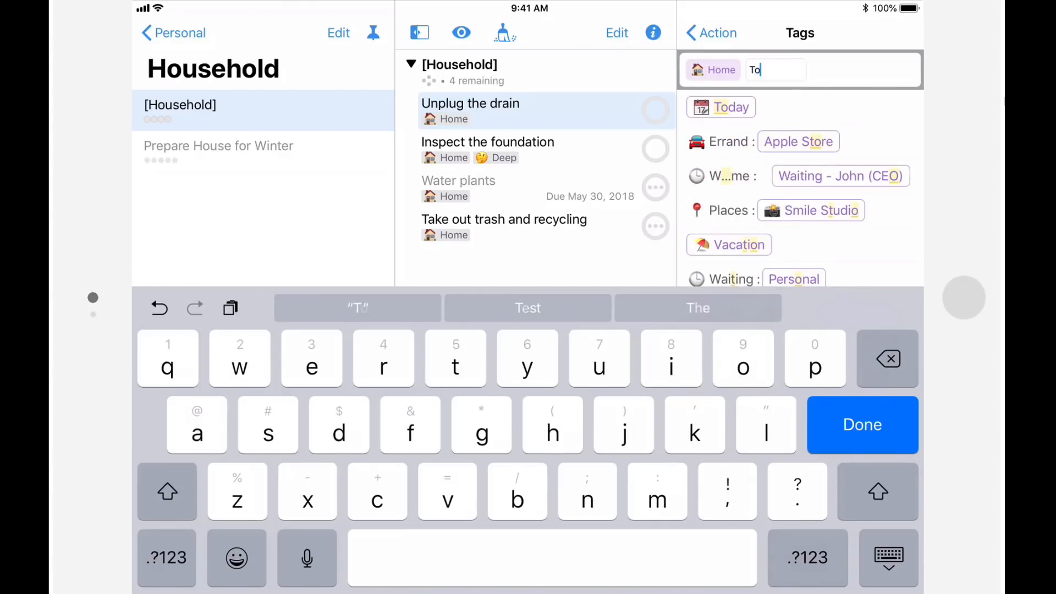
type("d")
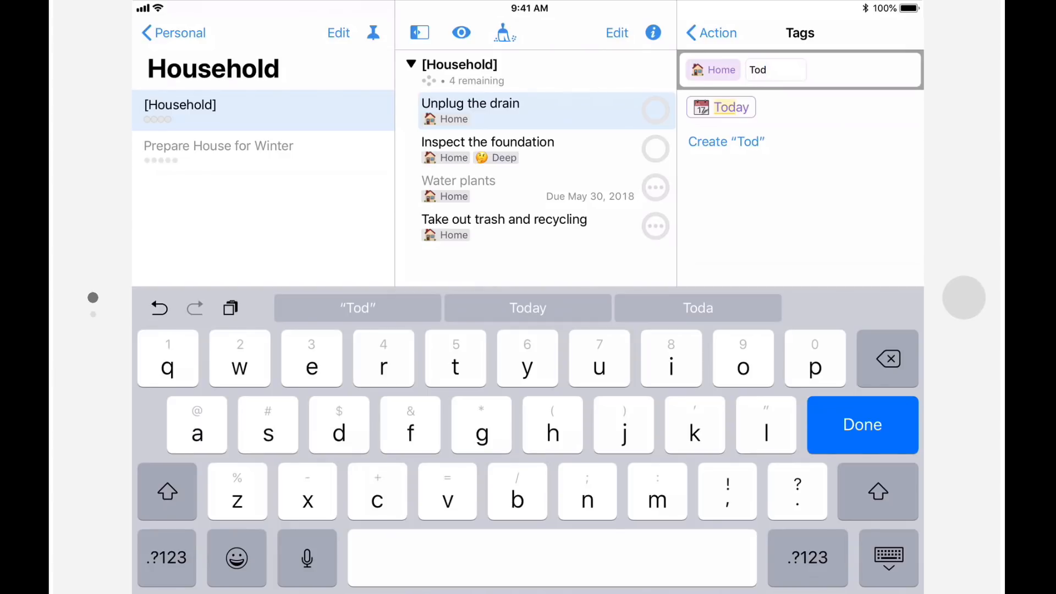
left_click(731, 107)
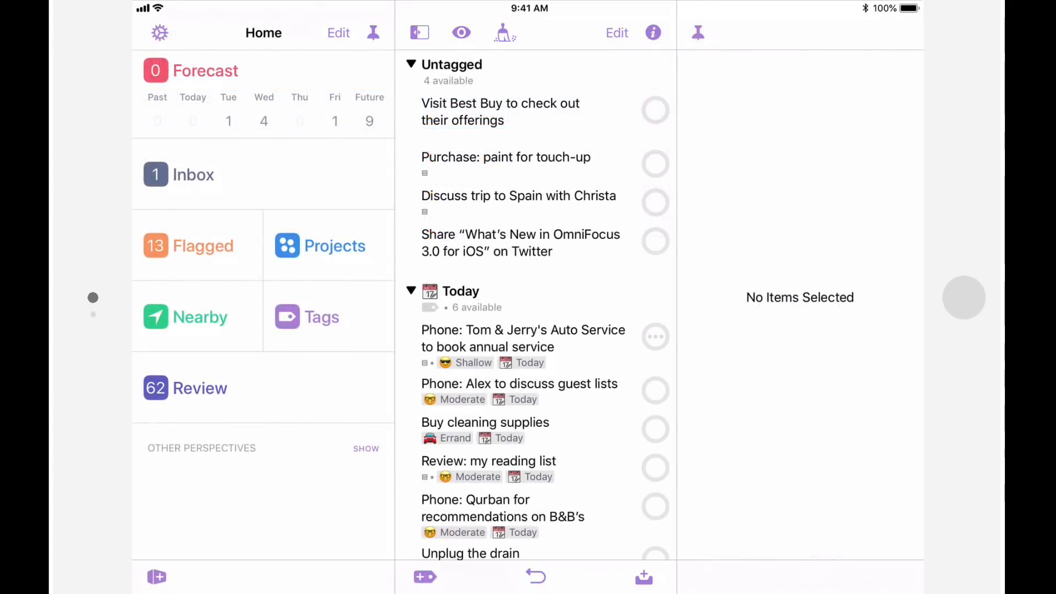
Find Unplug the drain under the Today tag, then move on in the sidebar.
left_click(306, 317)
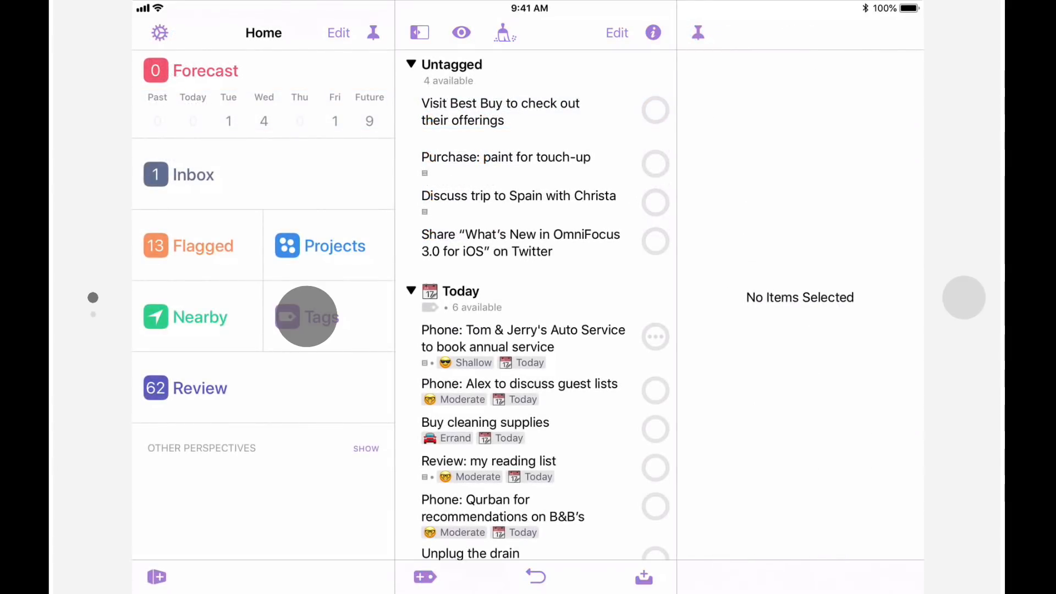
left_click(306, 316)
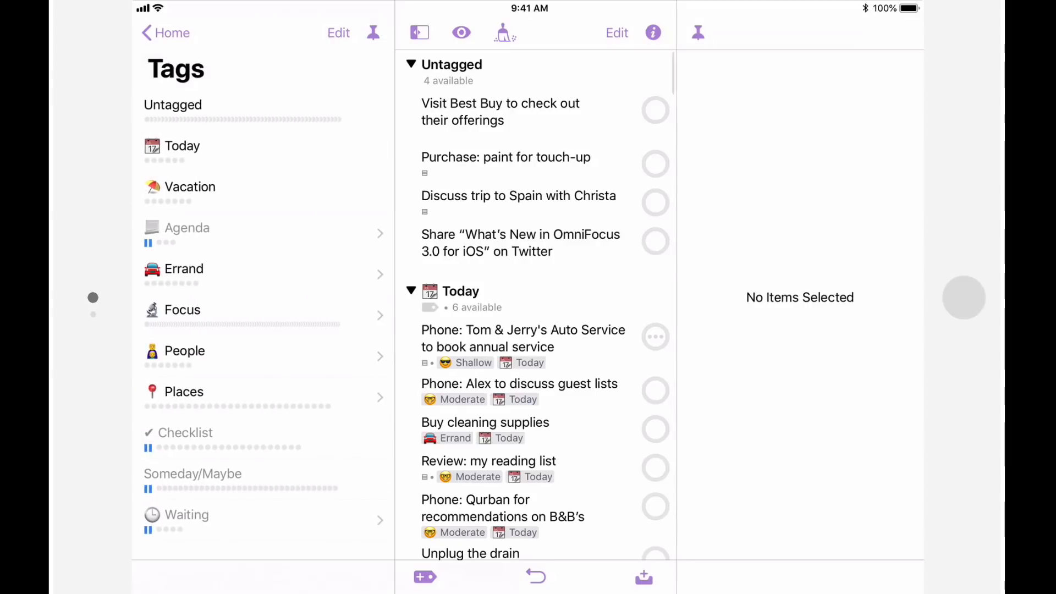
left_click(182, 146)
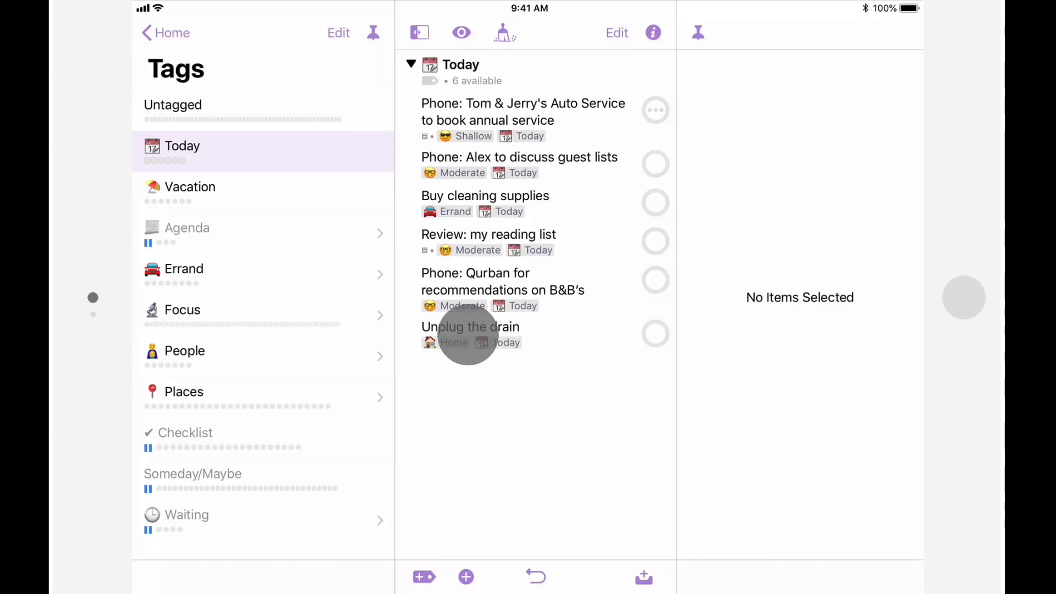
left_click(470, 334)
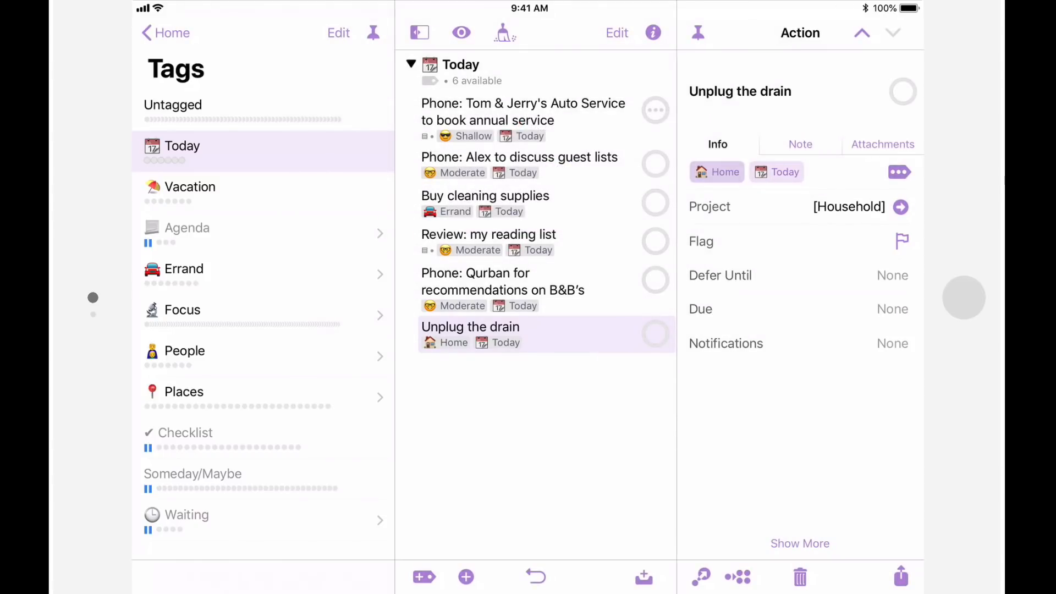
left_click(184, 391)
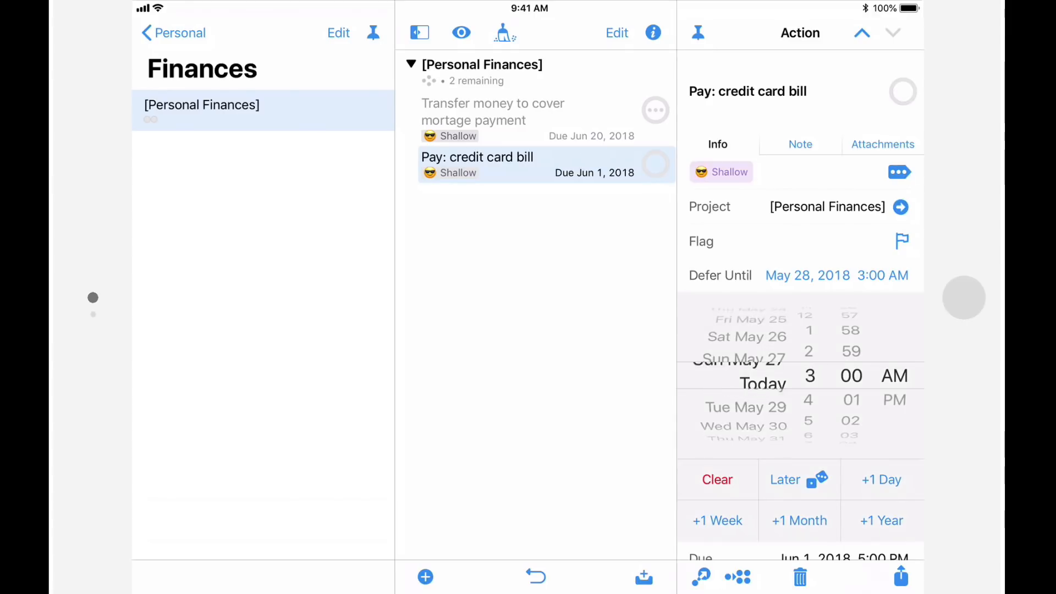
Set Pay: credit card bill to repeat monthly on the 1st Friday.
scroll("down", 3)
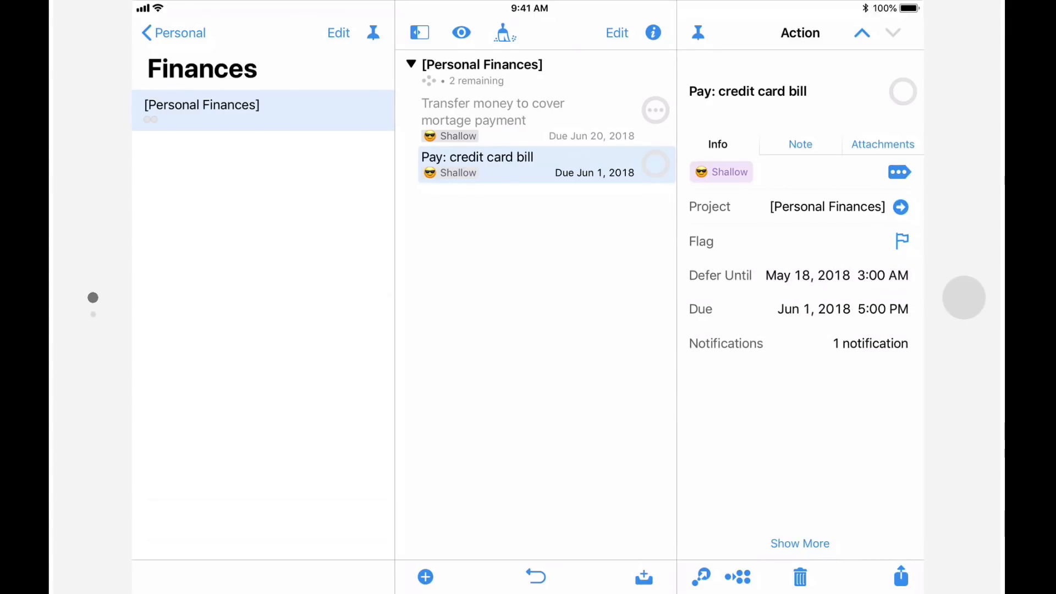
left_click(799, 543)
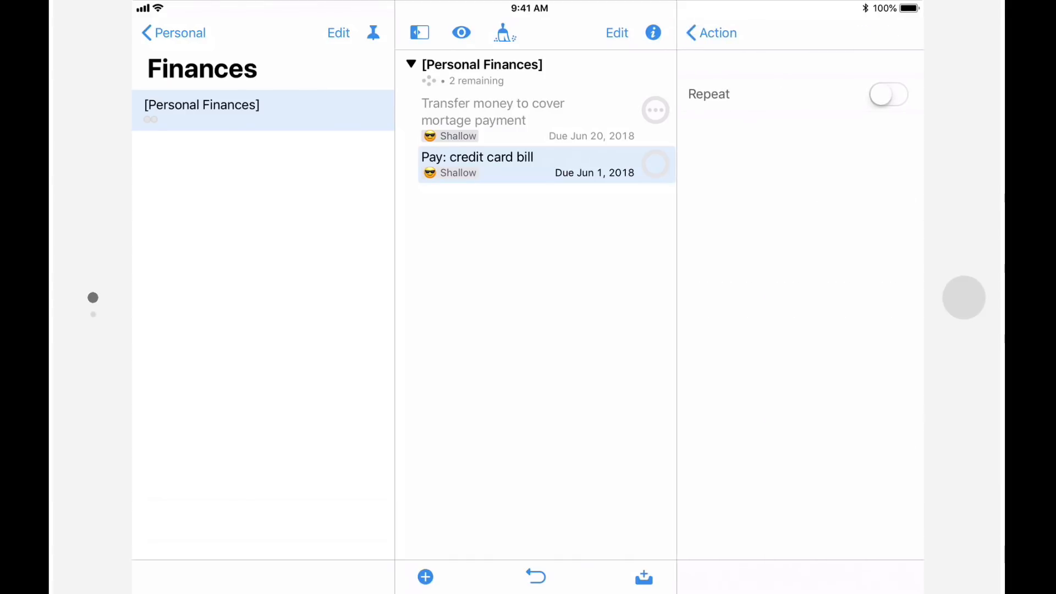
left_click(888, 94)
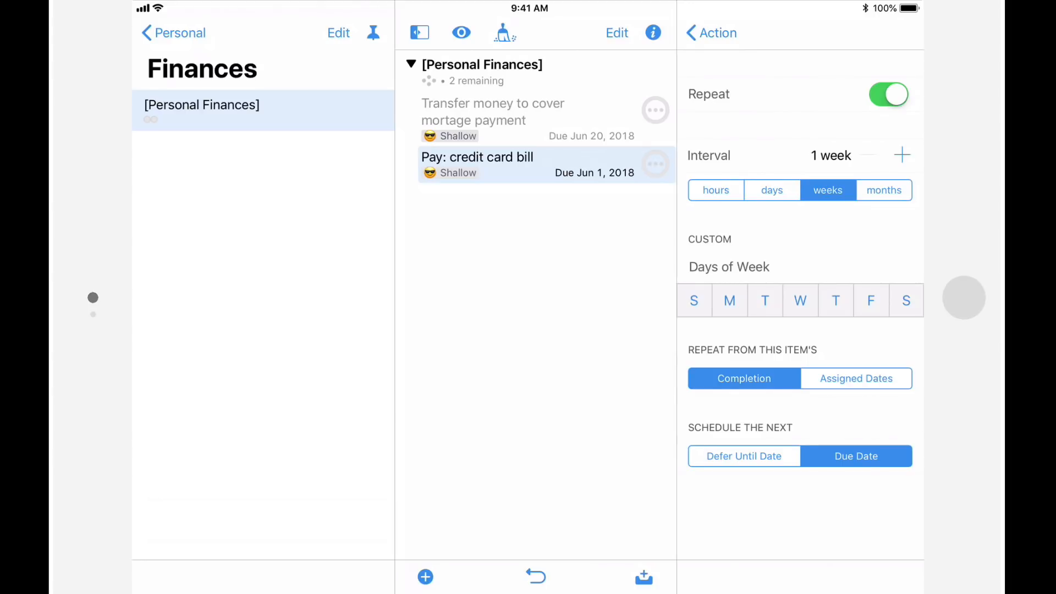
left_click(883, 190)
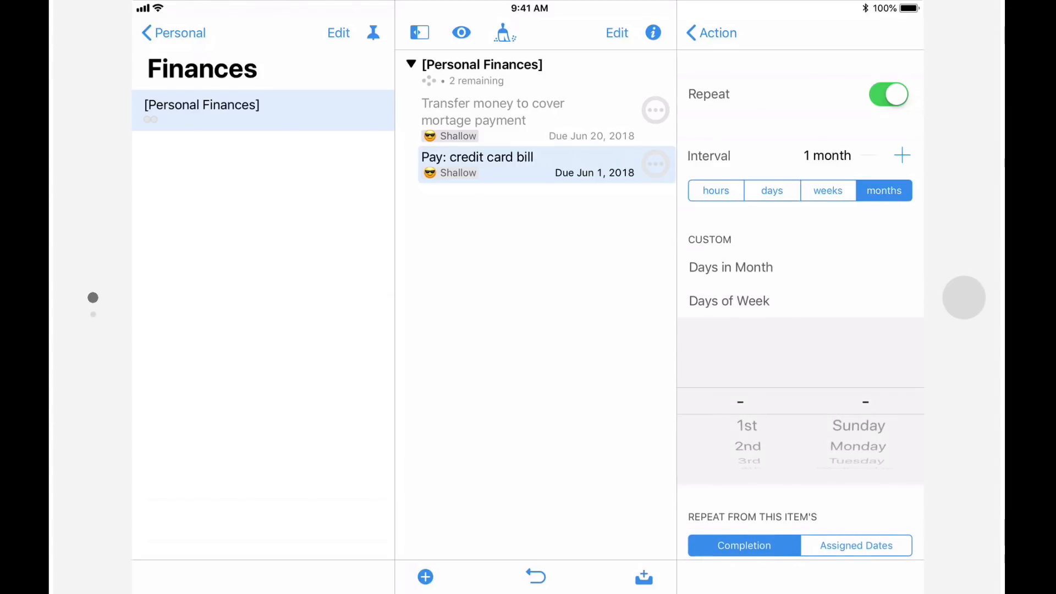
scroll("down", 3)
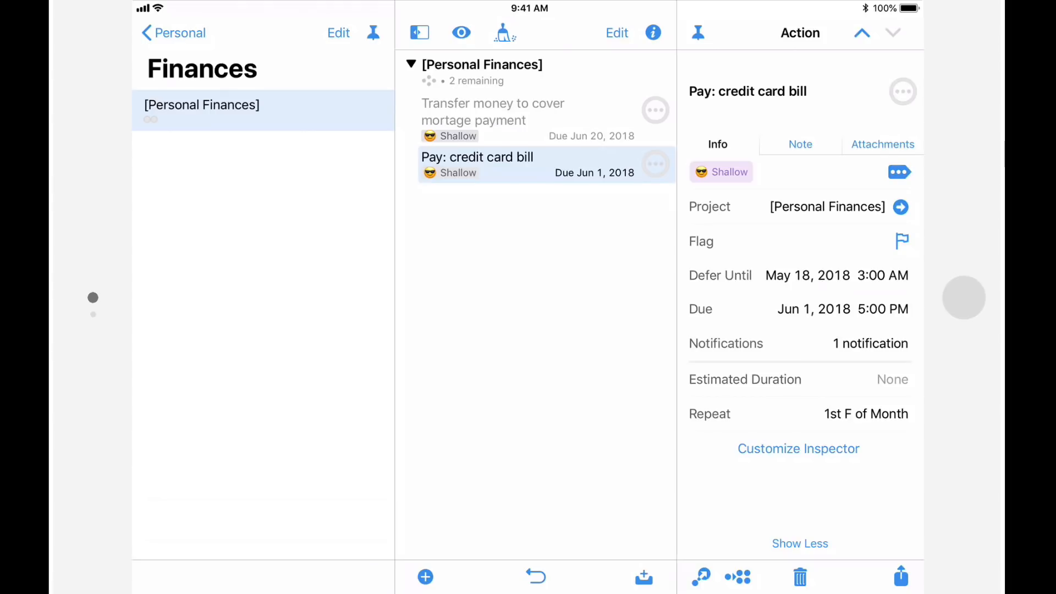
Show the notification list for Pay: credit card bill.
left_click(656, 163)
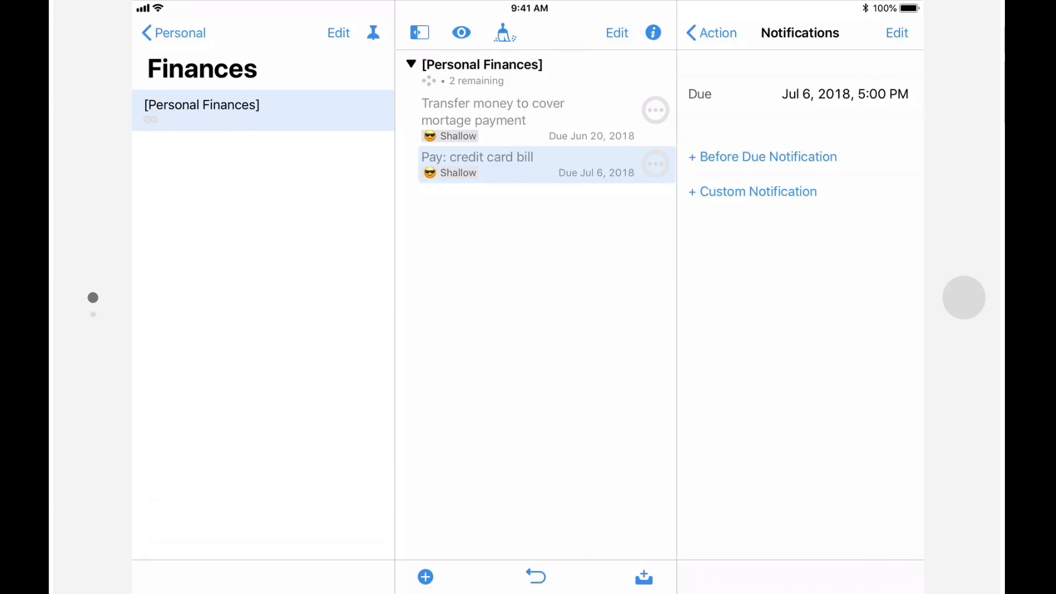
Add a before-due notification to the credit card bill and pick its lead time.
left_click(896, 32)
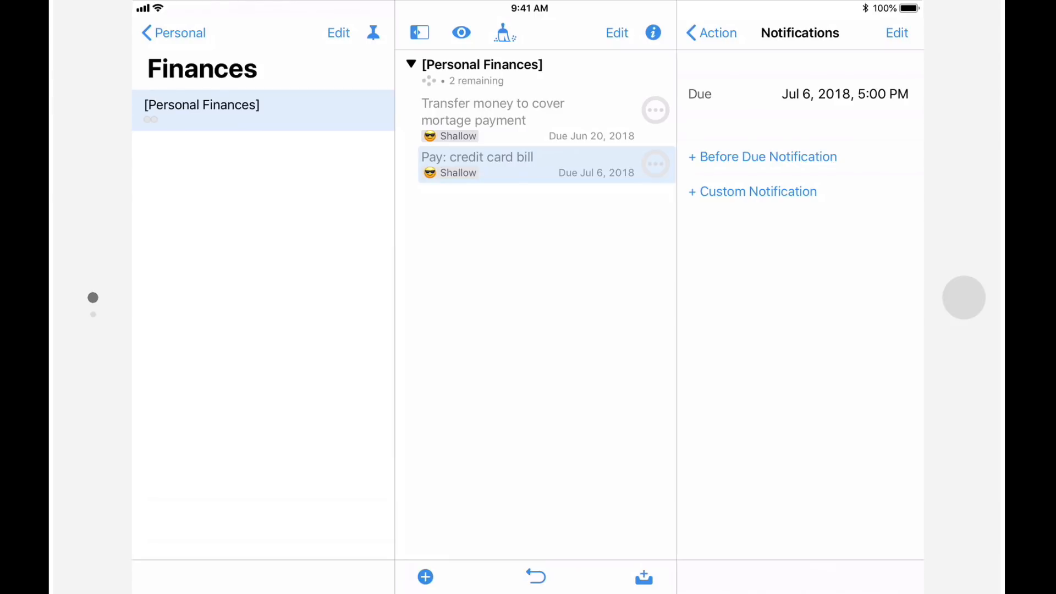
left_click(762, 156)
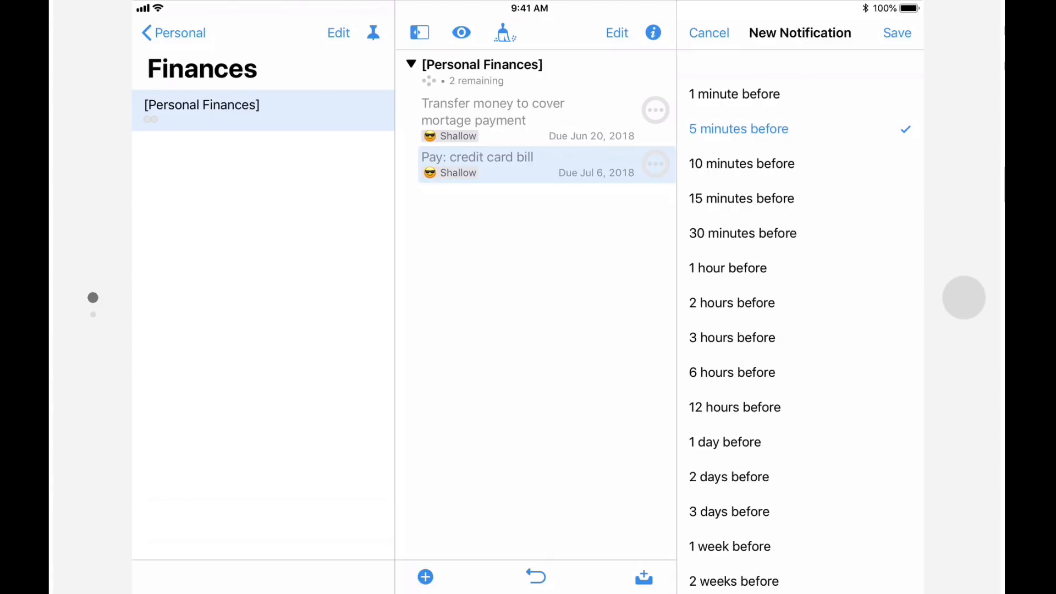
left_click(729, 511)
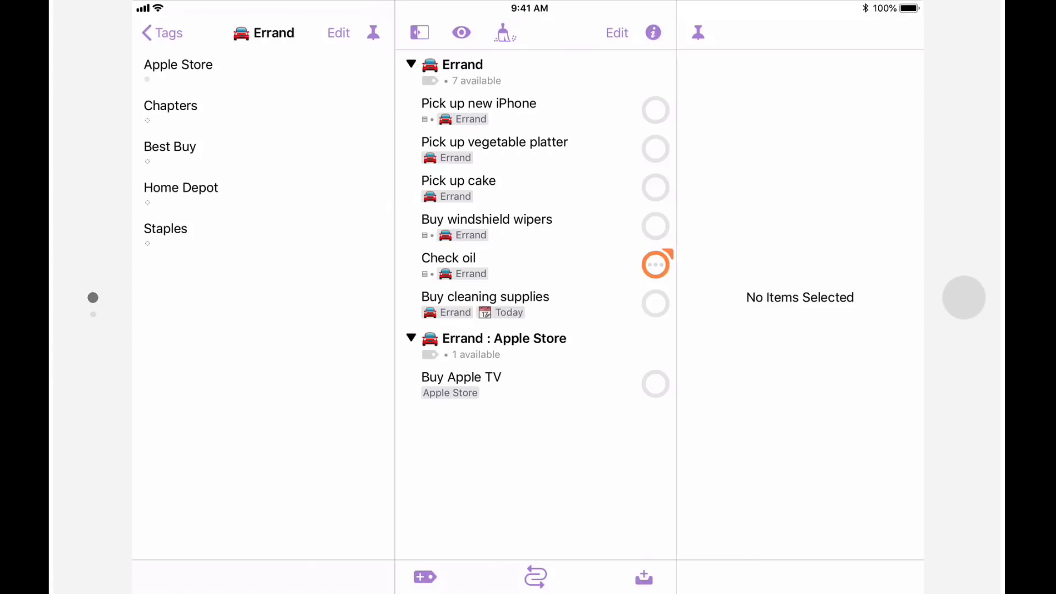
Enter edit mode and select Pick up new iPhone, Buy windshield wipers and Check oil.
left_click(616, 33)
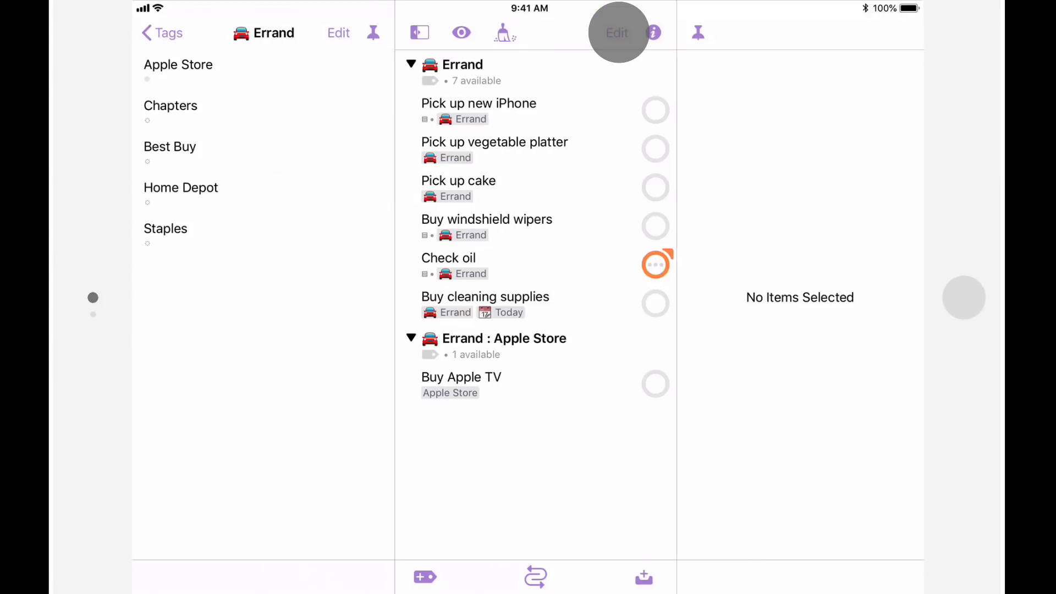
left_click(616, 33)
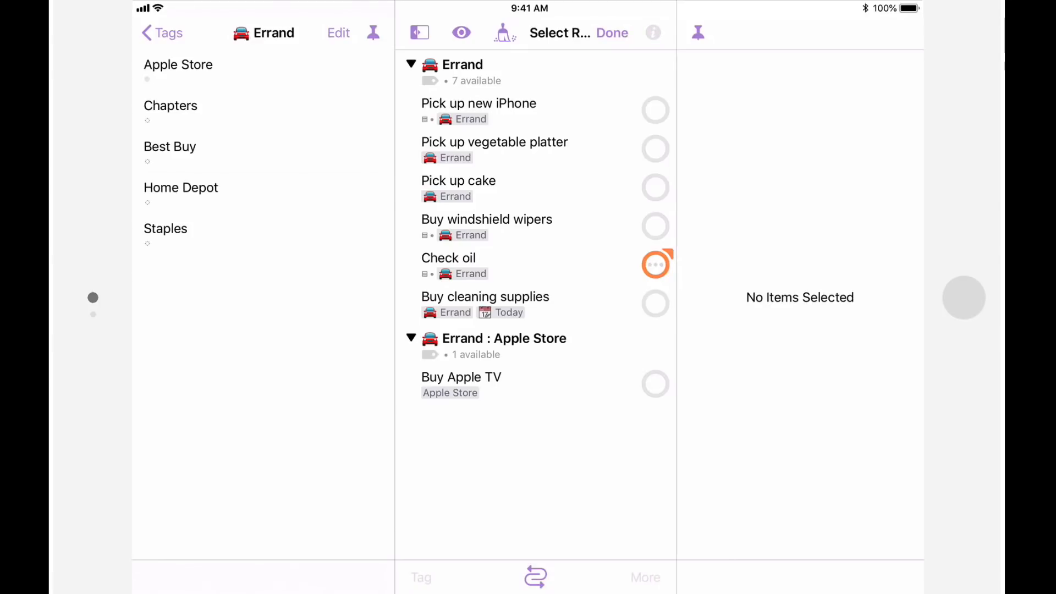
left_click(477, 110)
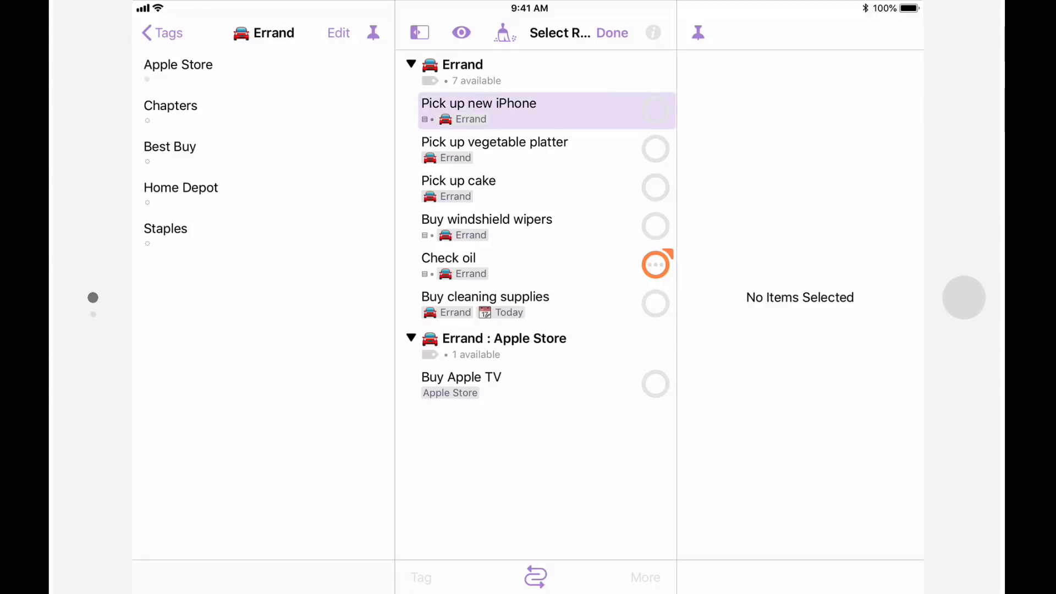
left_click(487, 226)
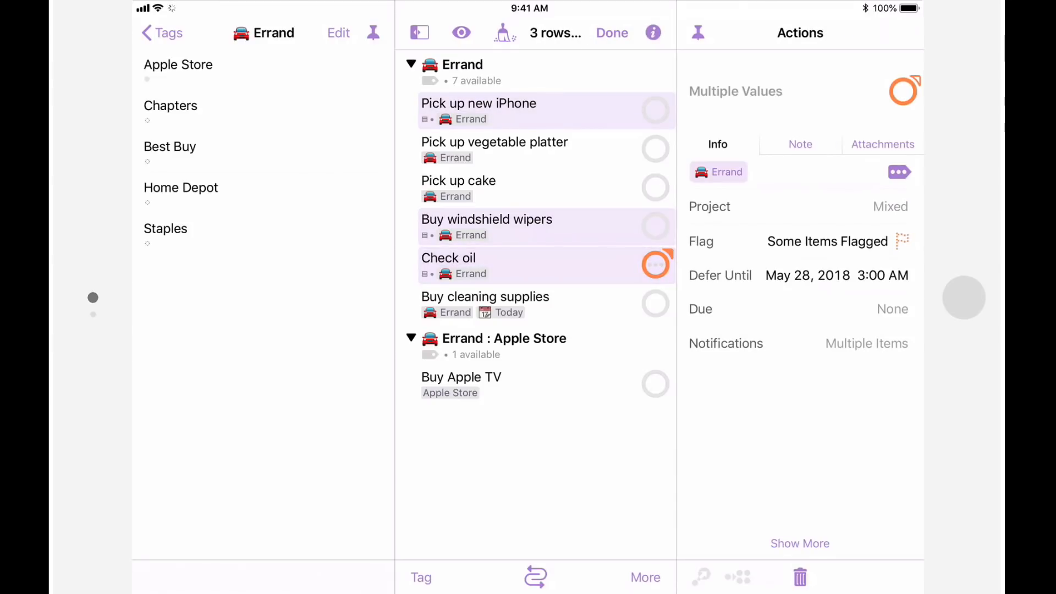
left_click(485, 303)
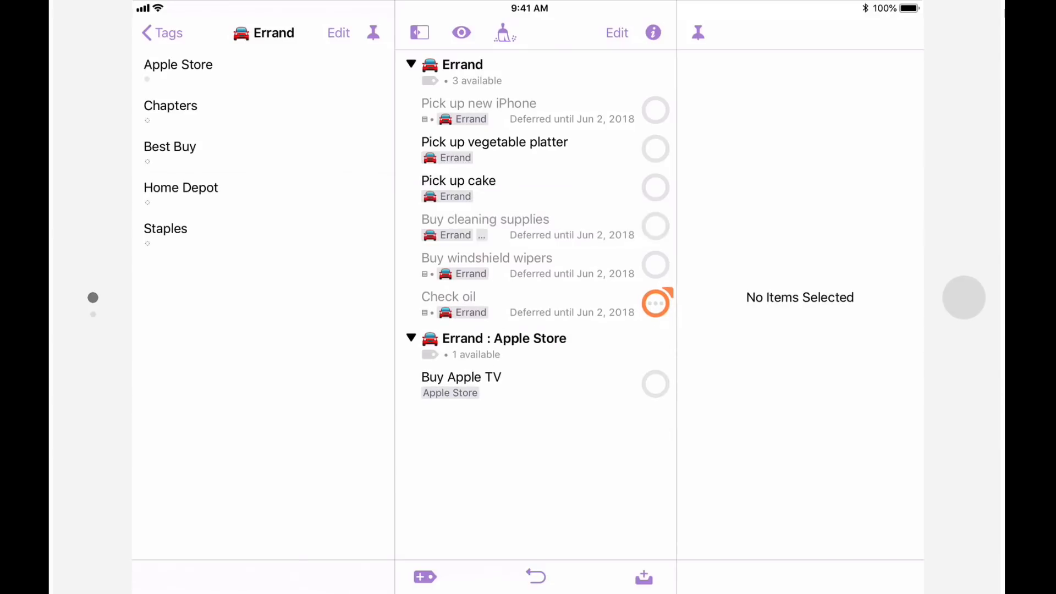
Leave the Errand tag list to return toward Home.
left_click(161, 32)
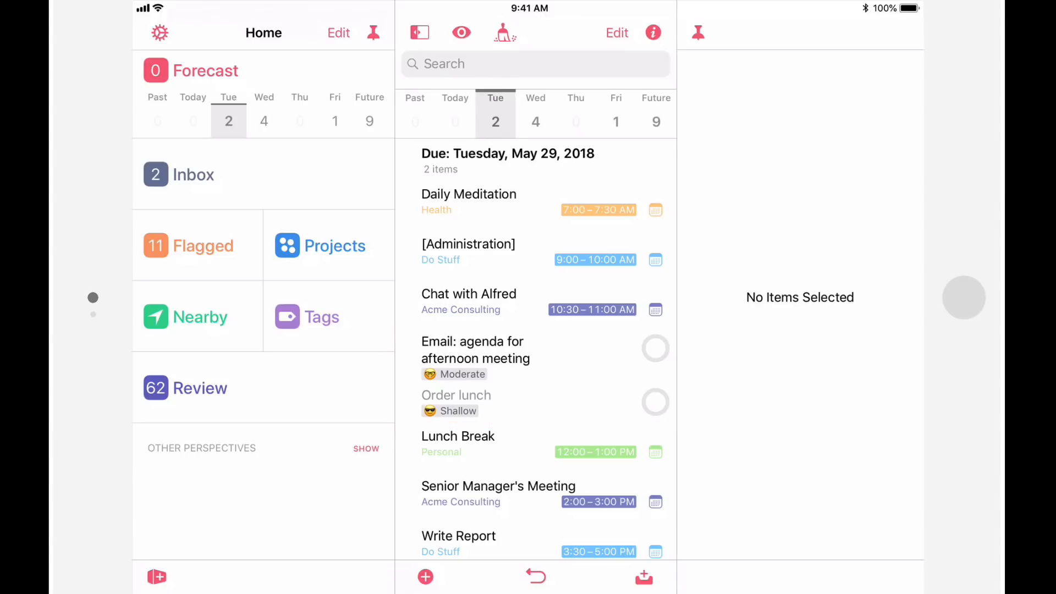
Include actions tagged Today in the Forecast's Today view.
left_click(455, 111)
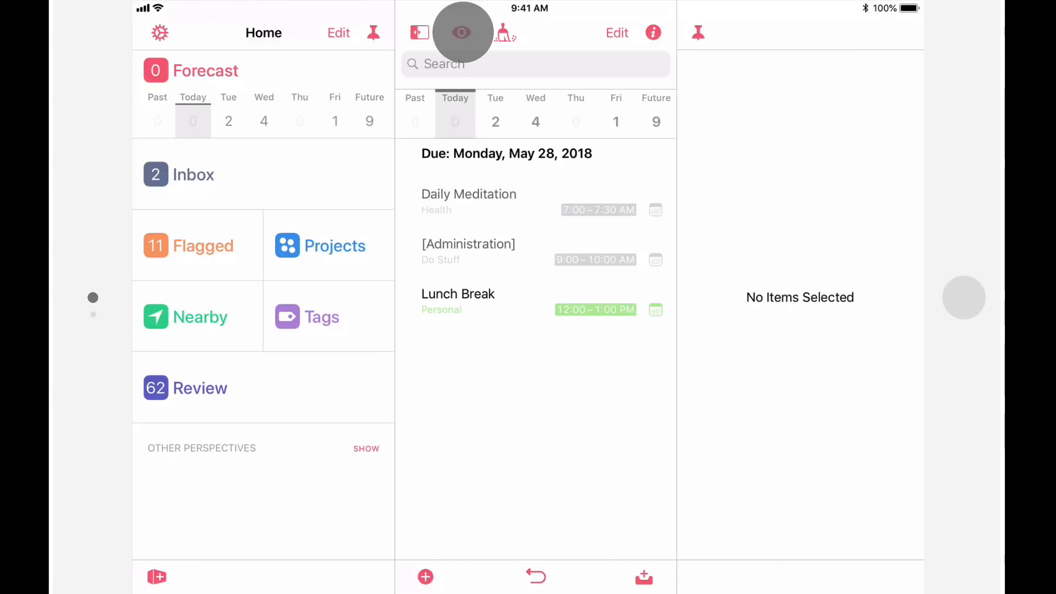
left_click(461, 32)
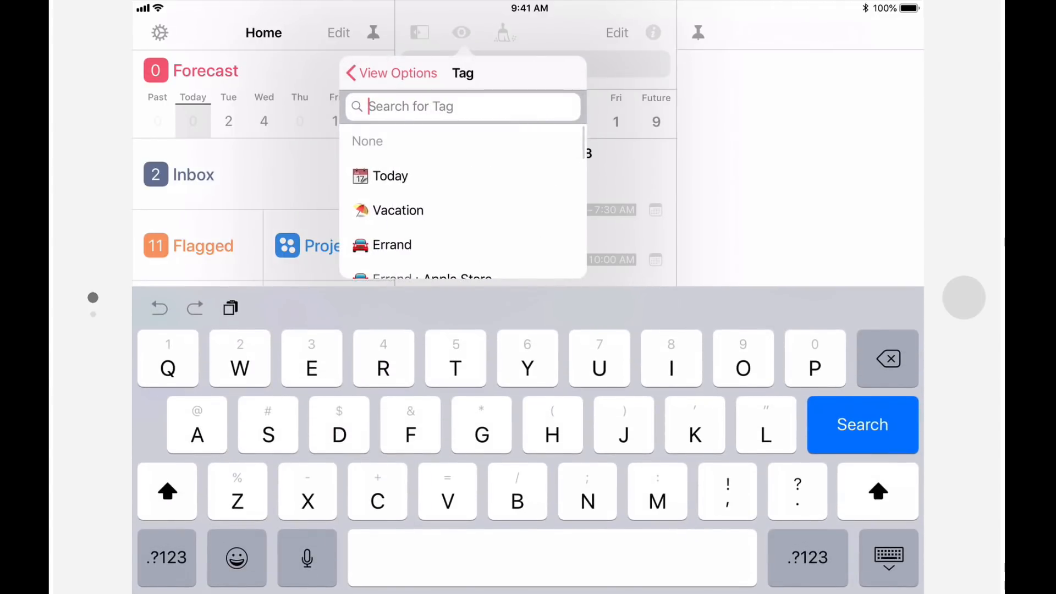
type("Today")
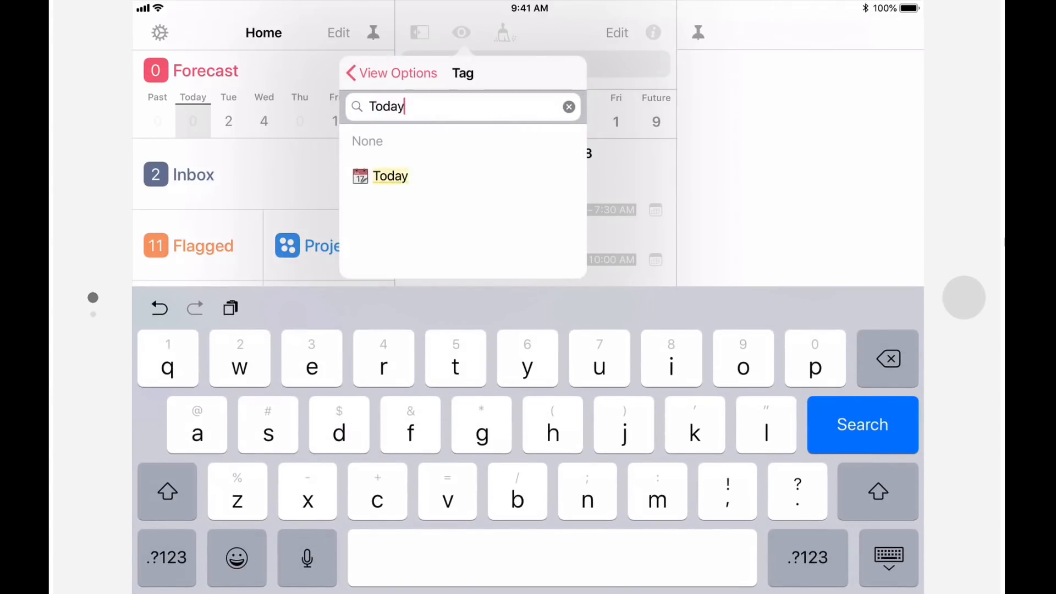
left_click(390, 176)
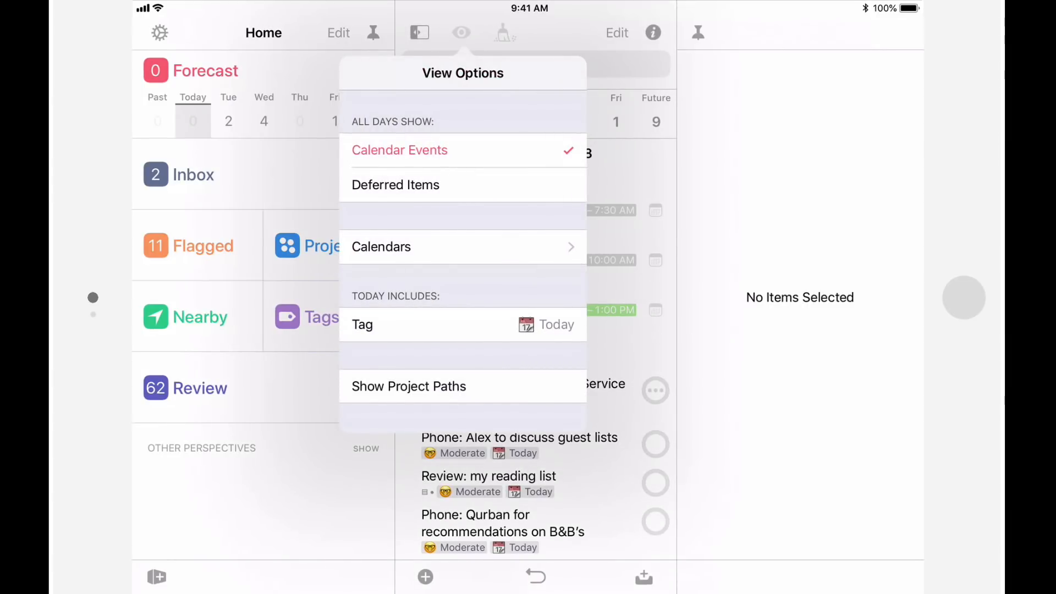
left_click(409, 386)
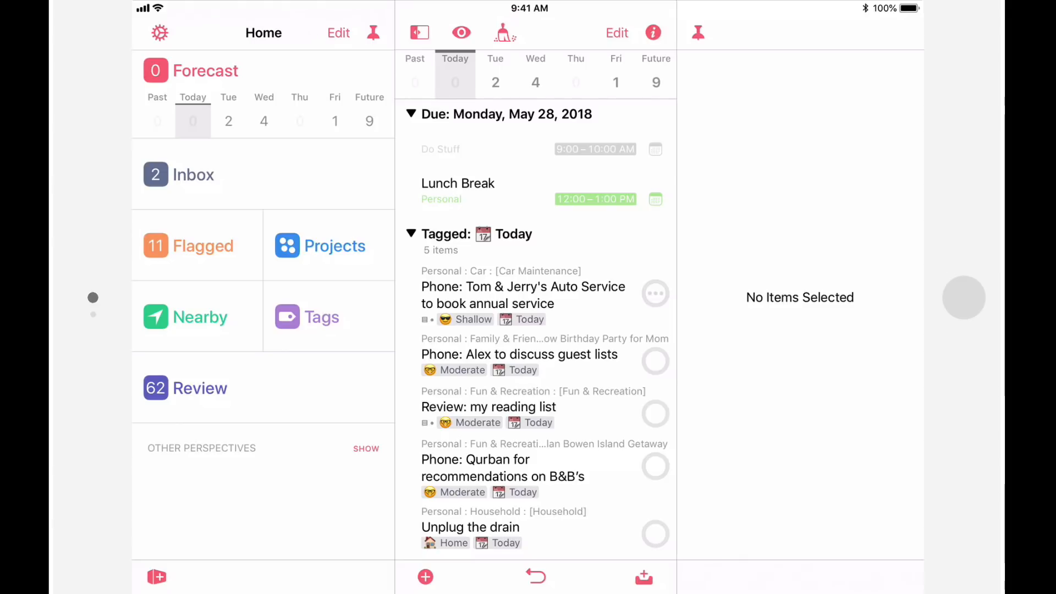
Open an untitled New Perspective form with the default Availability: Remaining rule.
left_click_drag(606, 295, 424, 294)
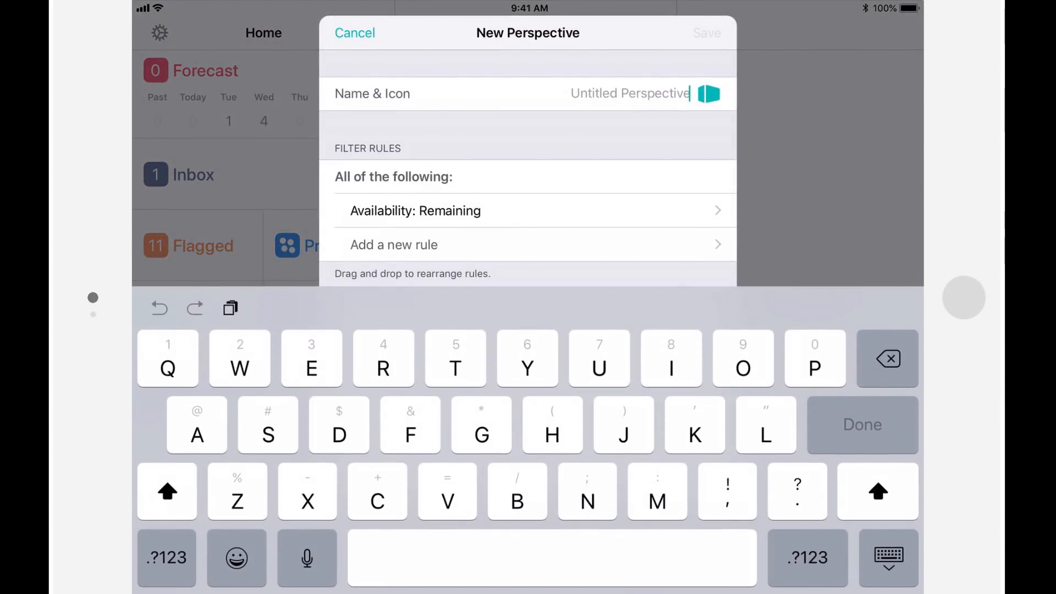
Name the perspective 'Untagged' and give it a red warning-triangle icon.
type("Untagged")
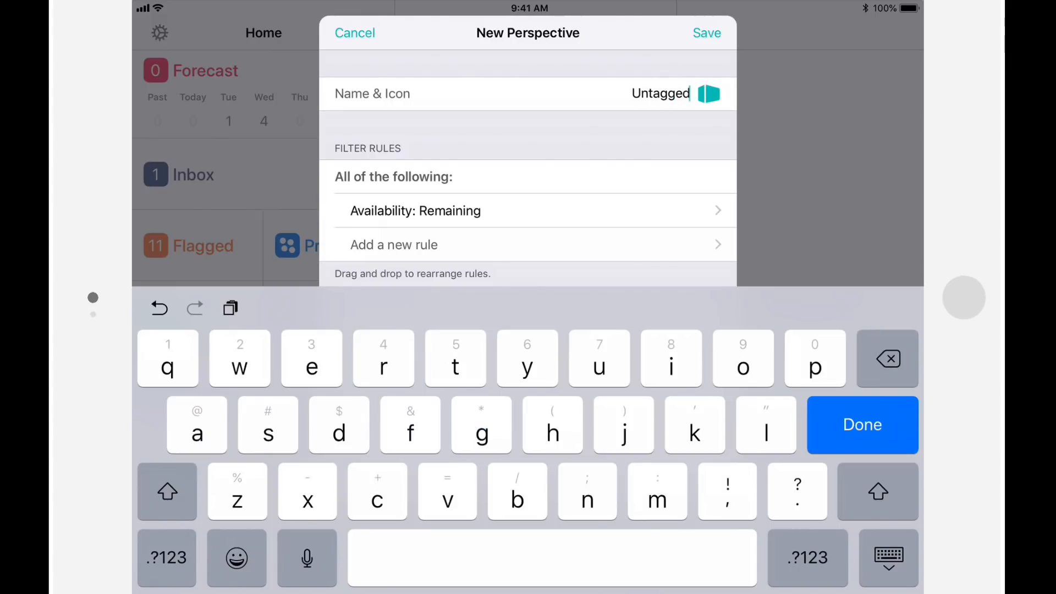
left_click(707, 94)
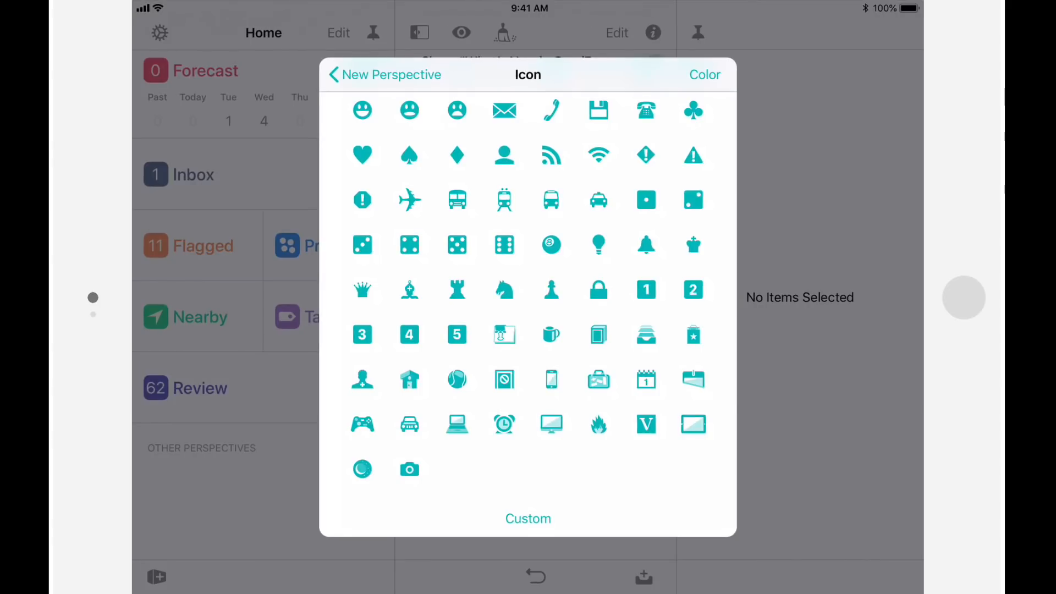
left_click(704, 74)
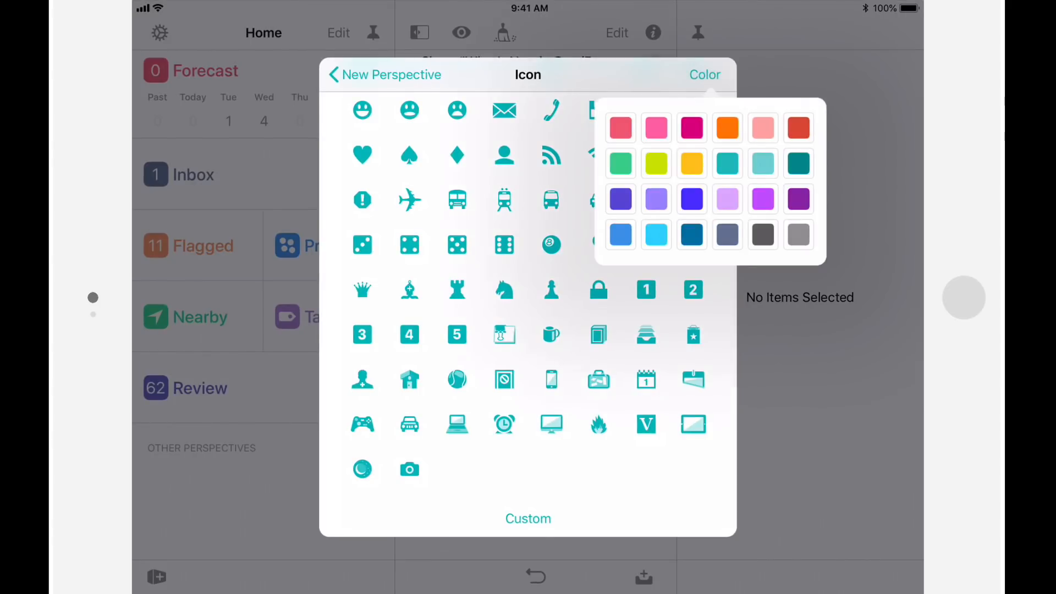
left_click(798, 127)
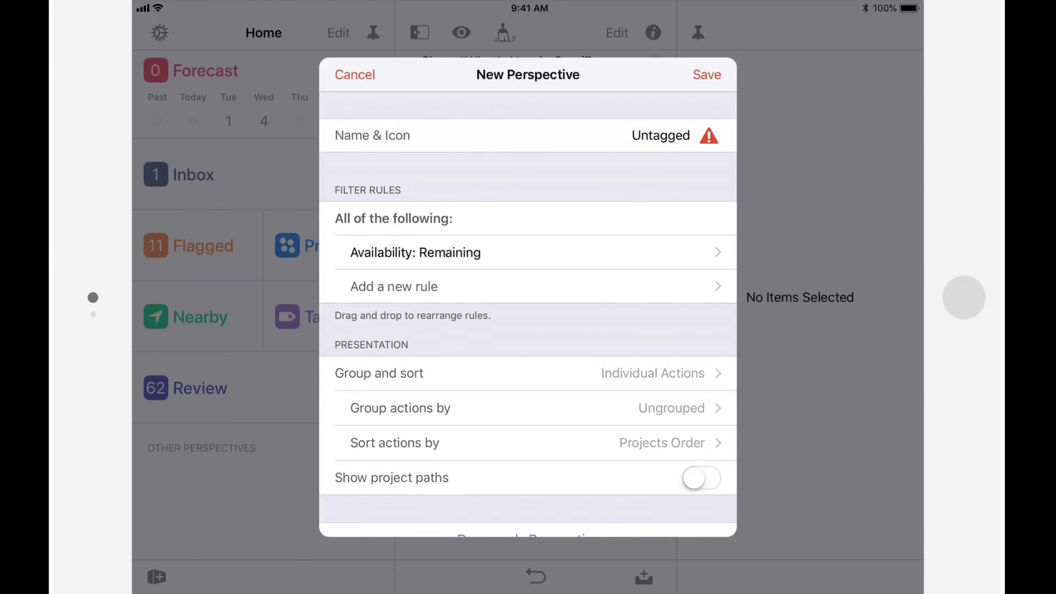
Add an Untagged rule and a None of the following: In the Inbox group.
left_click(394, 286)
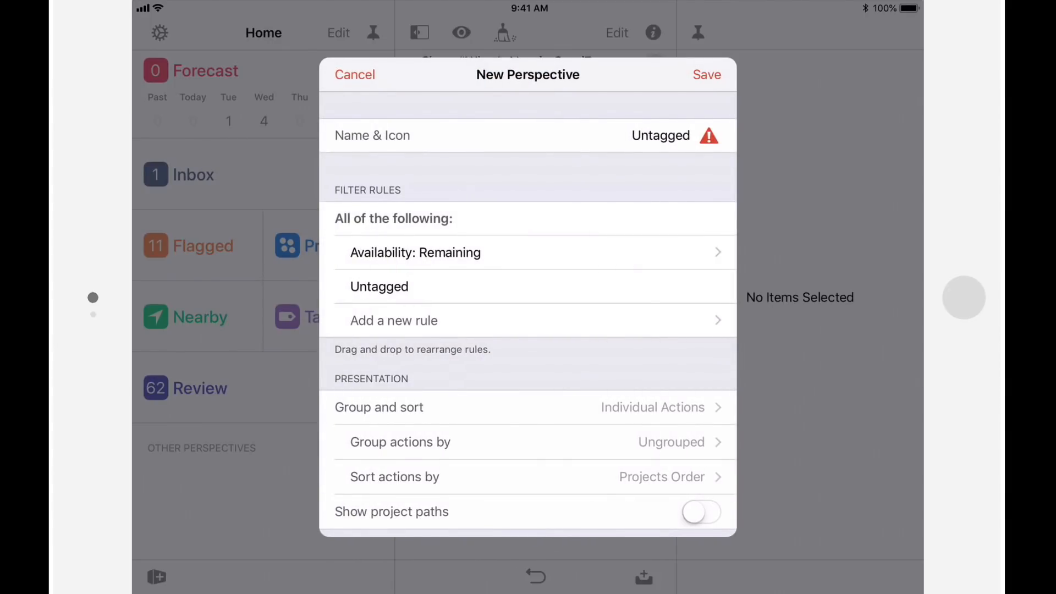
left_click(394, 320)
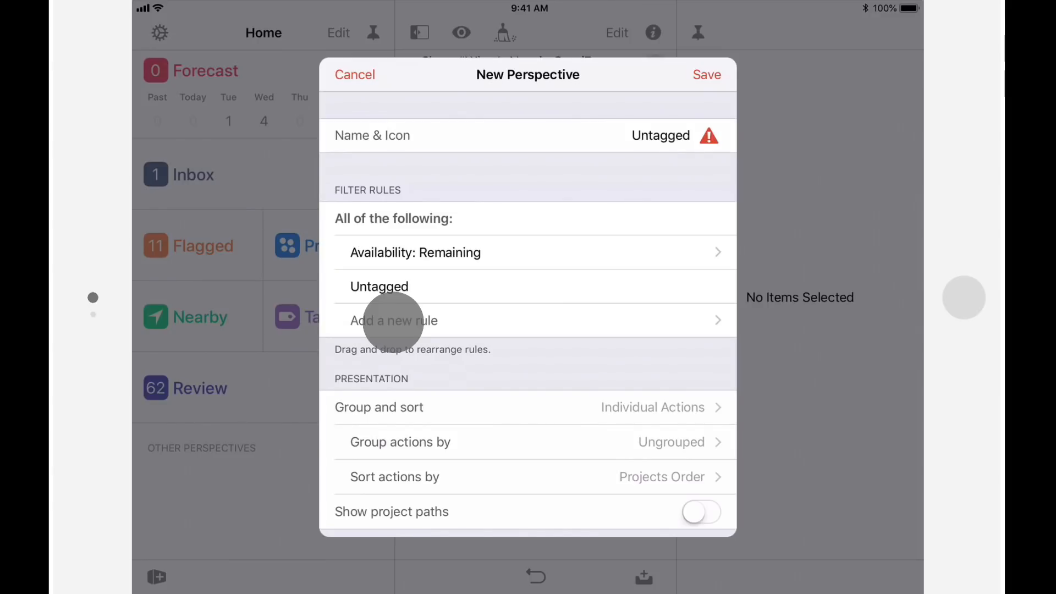
left_click(394, 320)
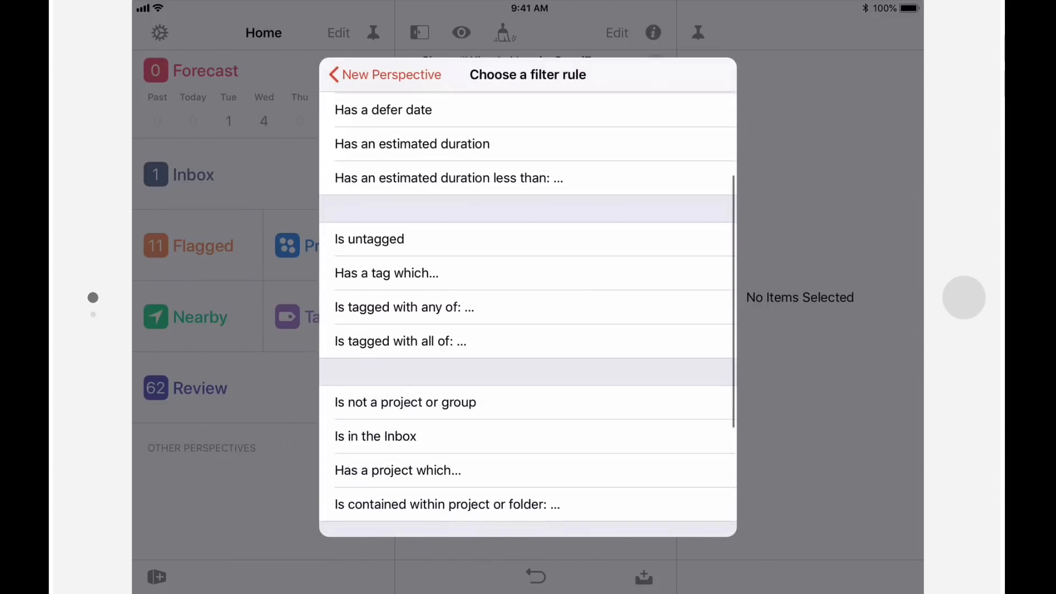
left_click(369, 238)
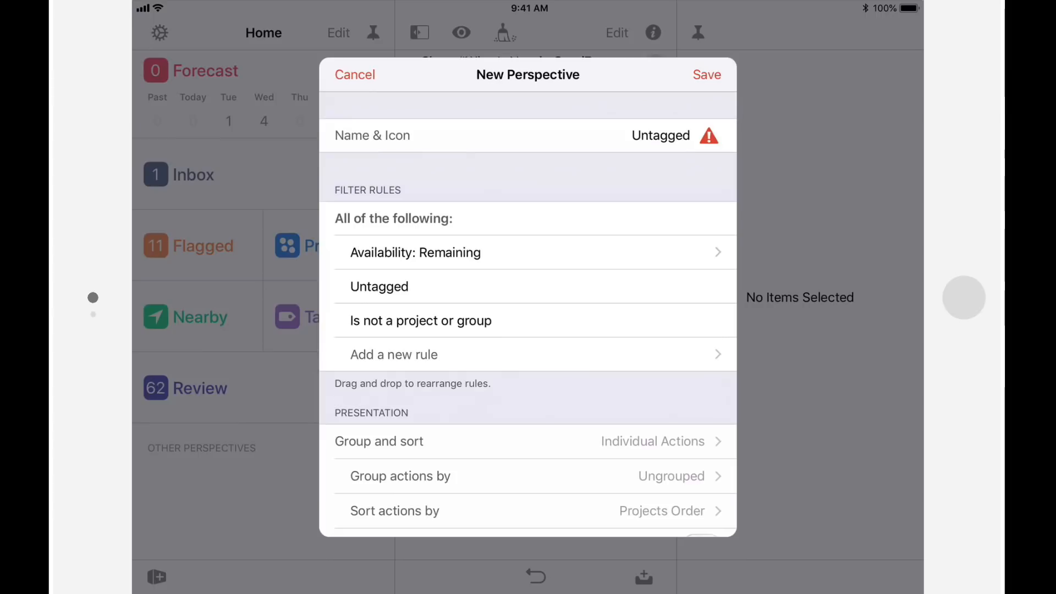
left_click(393, 354)
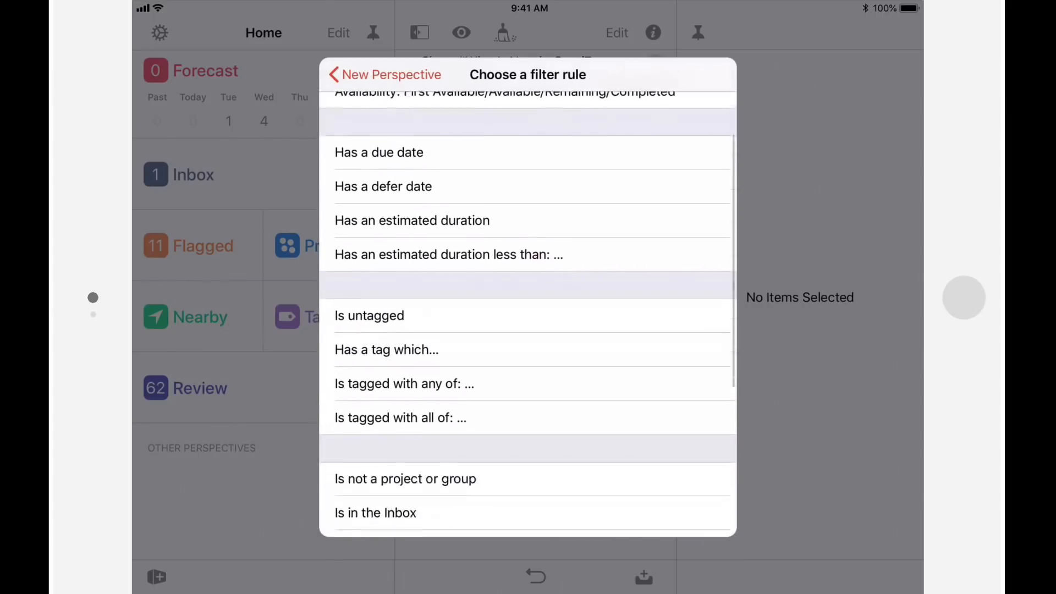
scroll("down", 3)
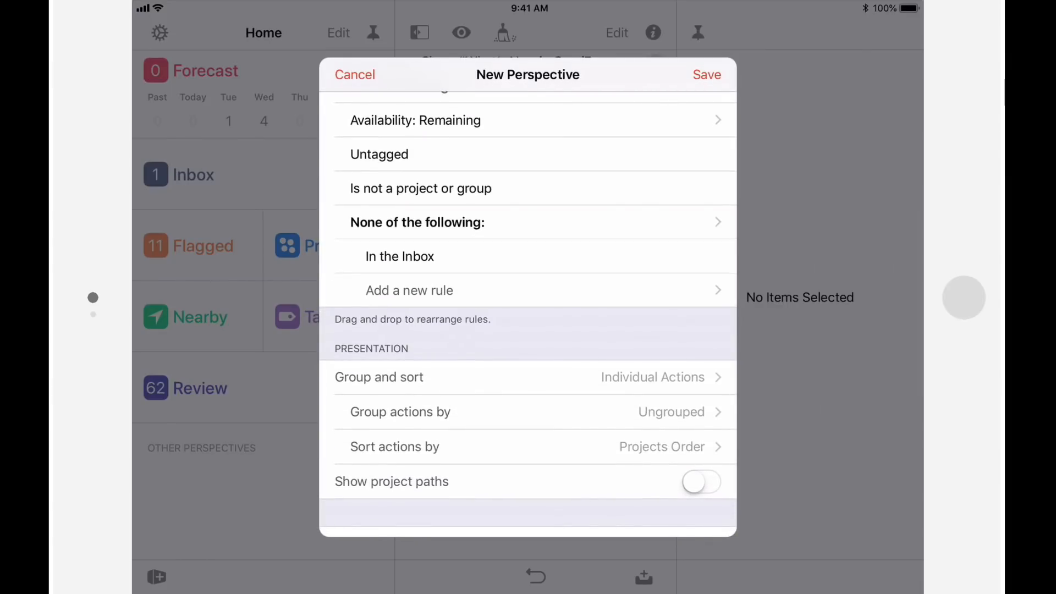
Set Group and sort to Entire Projects and group projects by Folder.
left_click(379, 376)
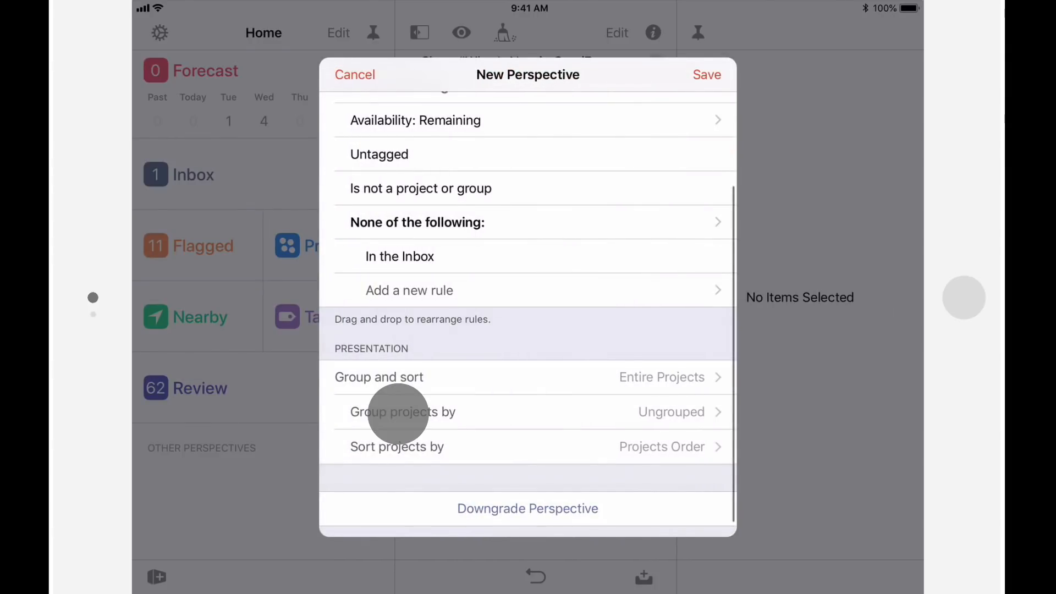
left_click(402, 411)
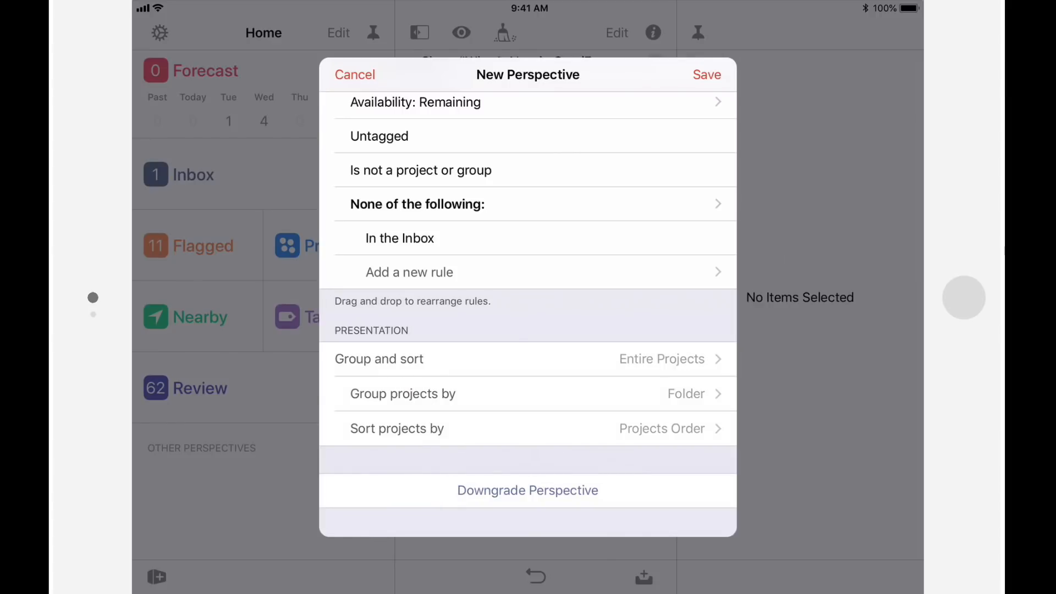
Save Untagged, then inspect the Visit Best Buy action and its tags.
left_click(355, 75)
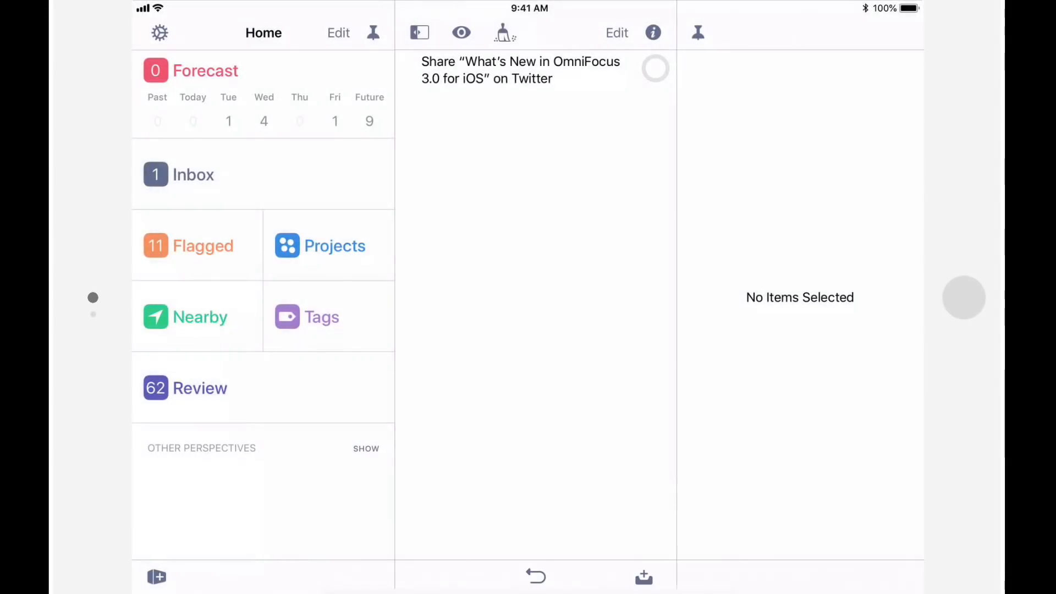
left_click(365, 448)
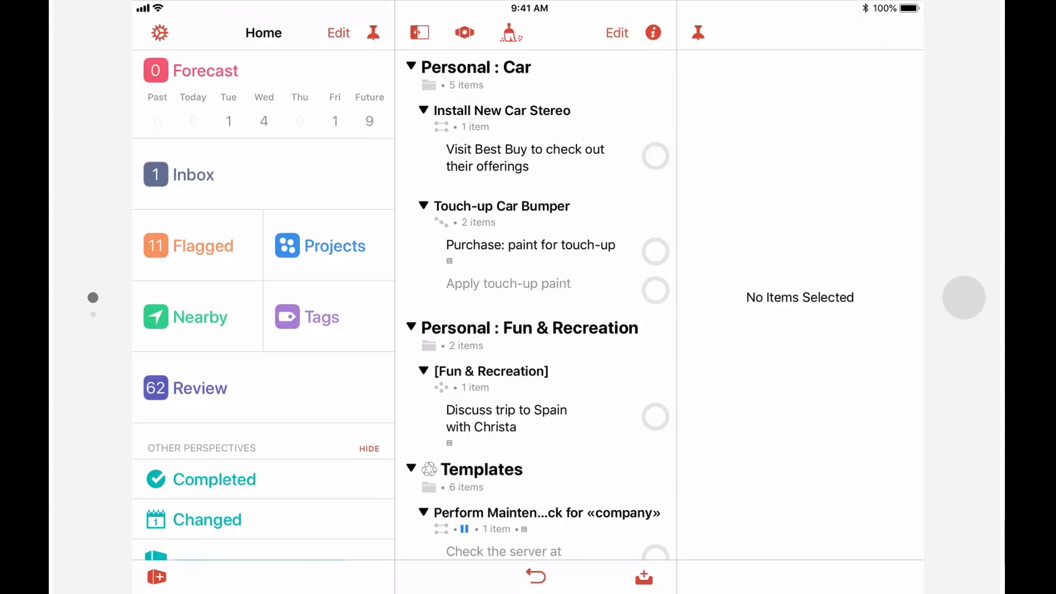
left_click(524, 158)
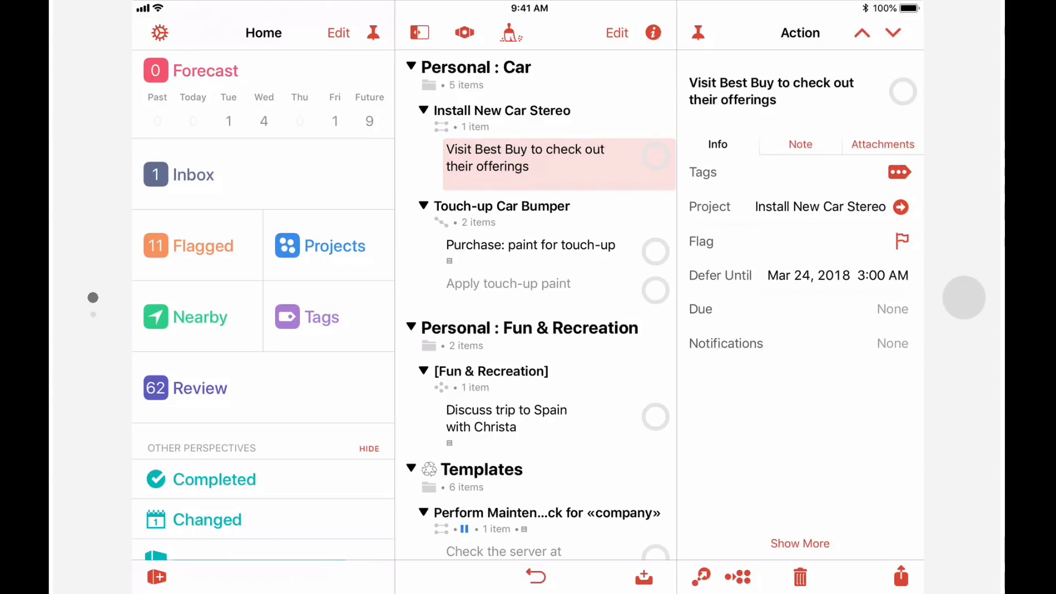
left_click(900, 172)
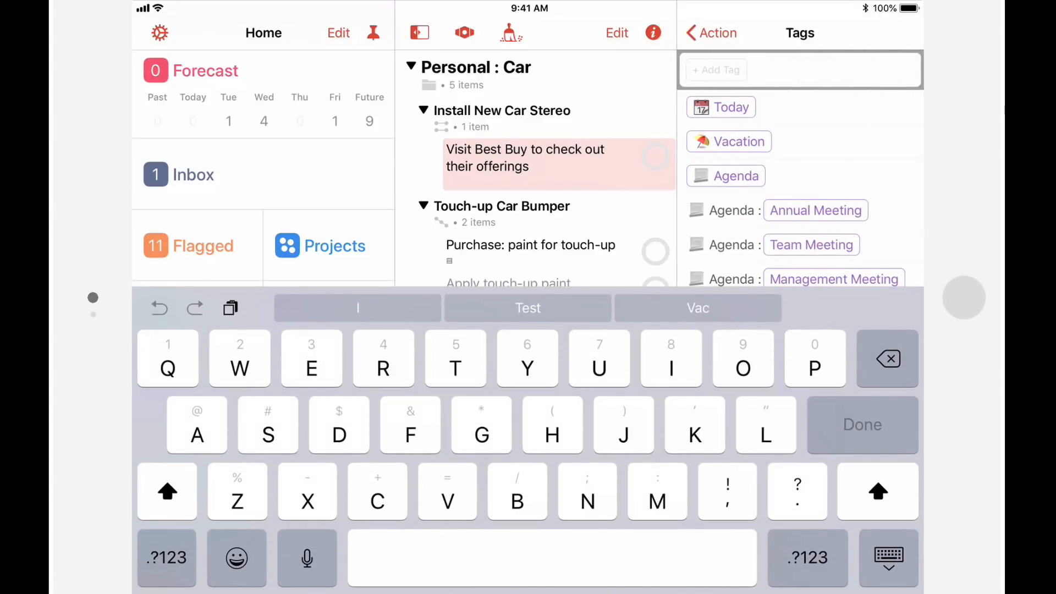
type("Best Buy")
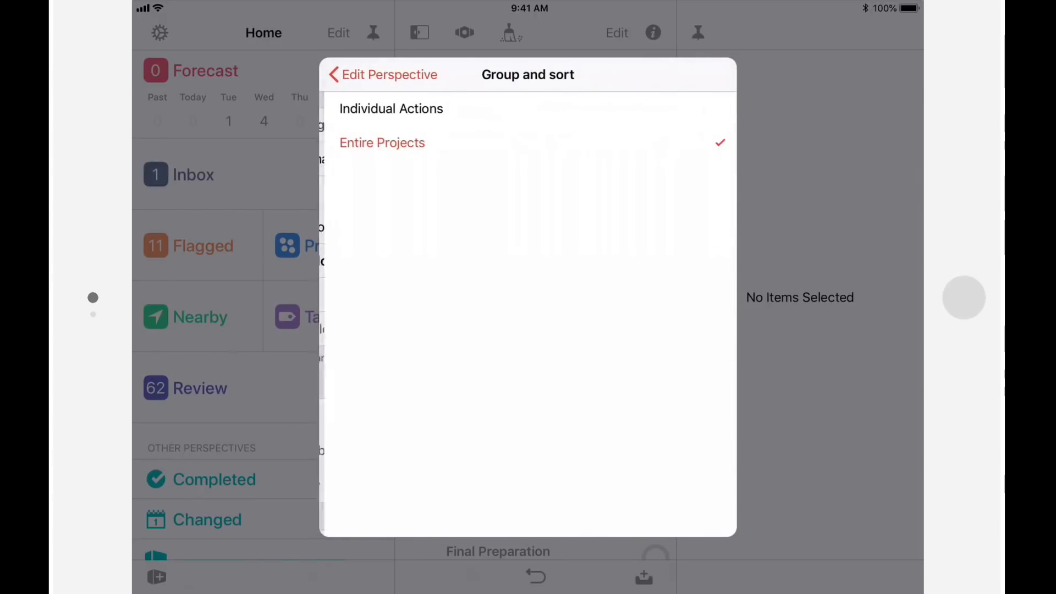
Switch Untagged to Individual Actions with project paths shown, and confirm.
left_click(390, 108)
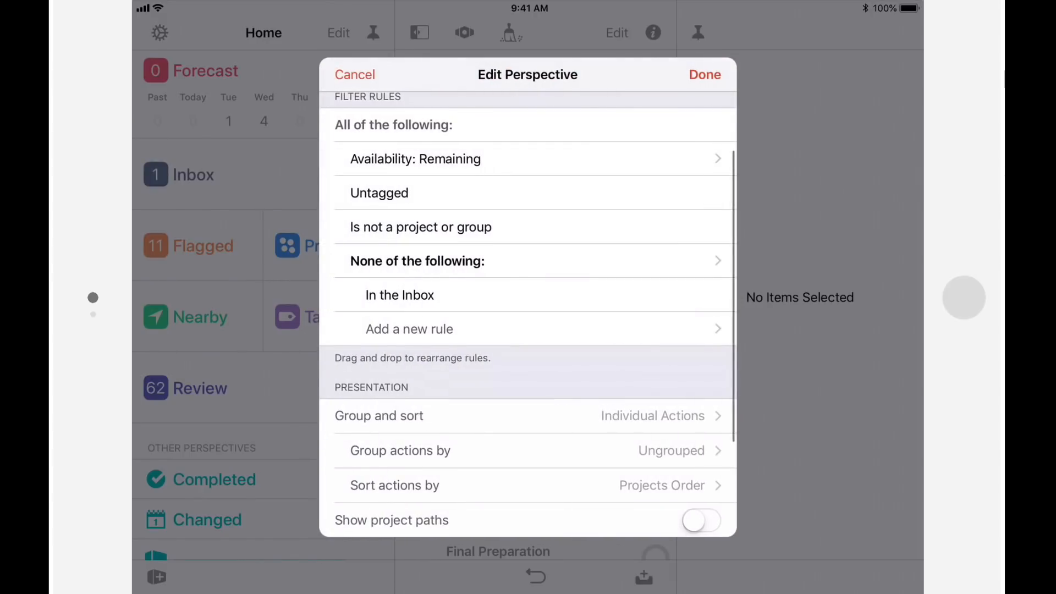
left_click(701, 520)
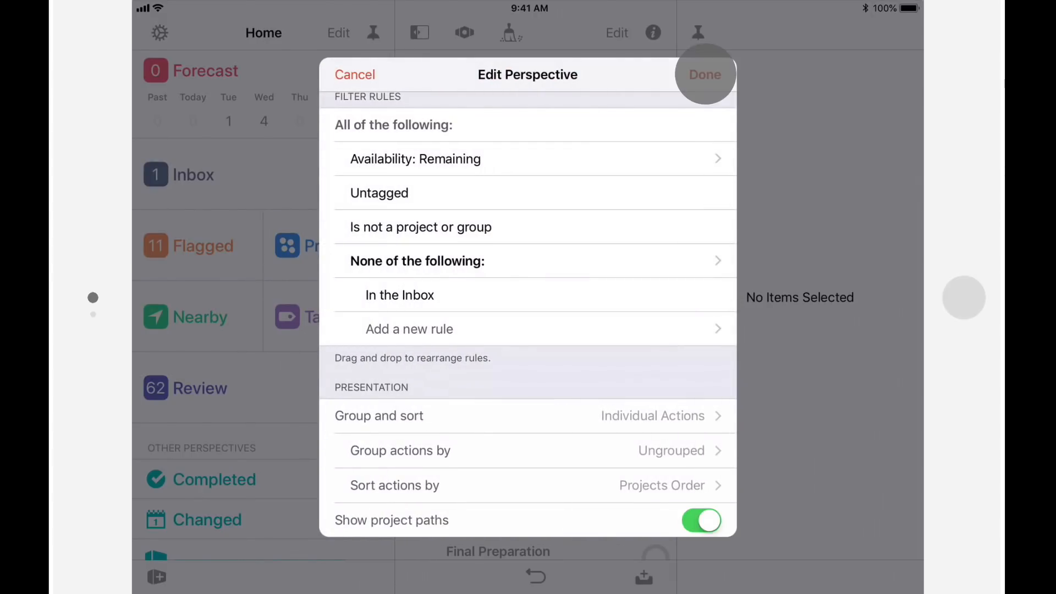
left_click(704, 75)
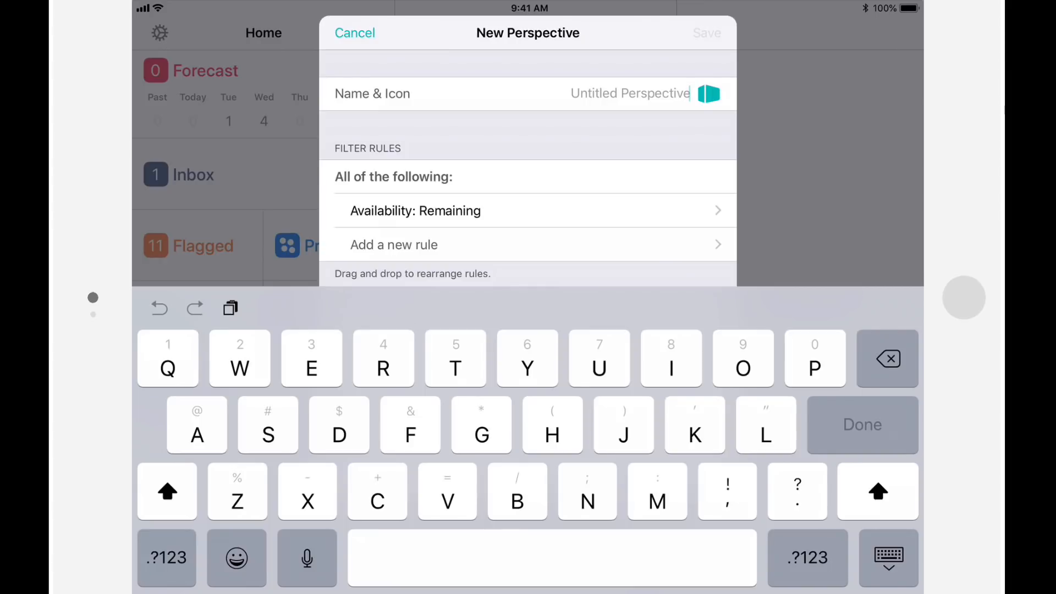
Name the new perspective 'Vacation: Home' with a green house icon.
type("Vacation: Home")
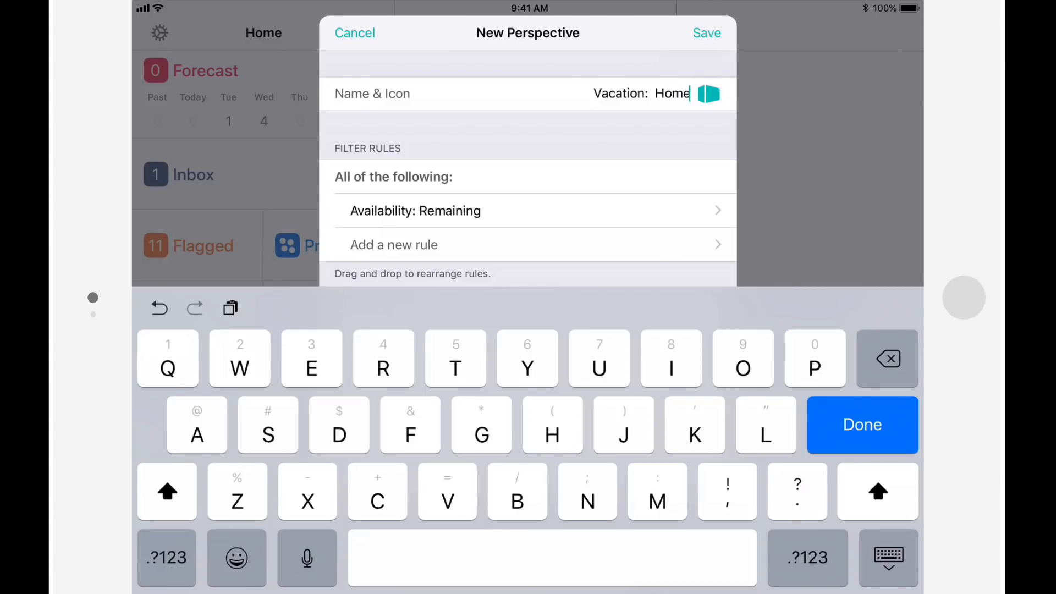
left_click(708, 93)
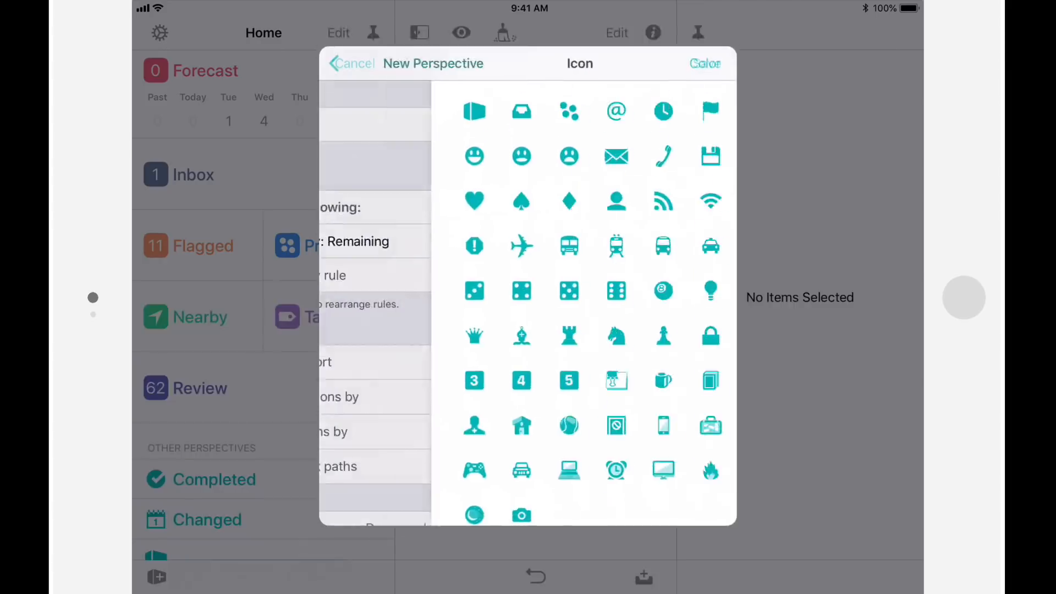
left_click(705, 63)
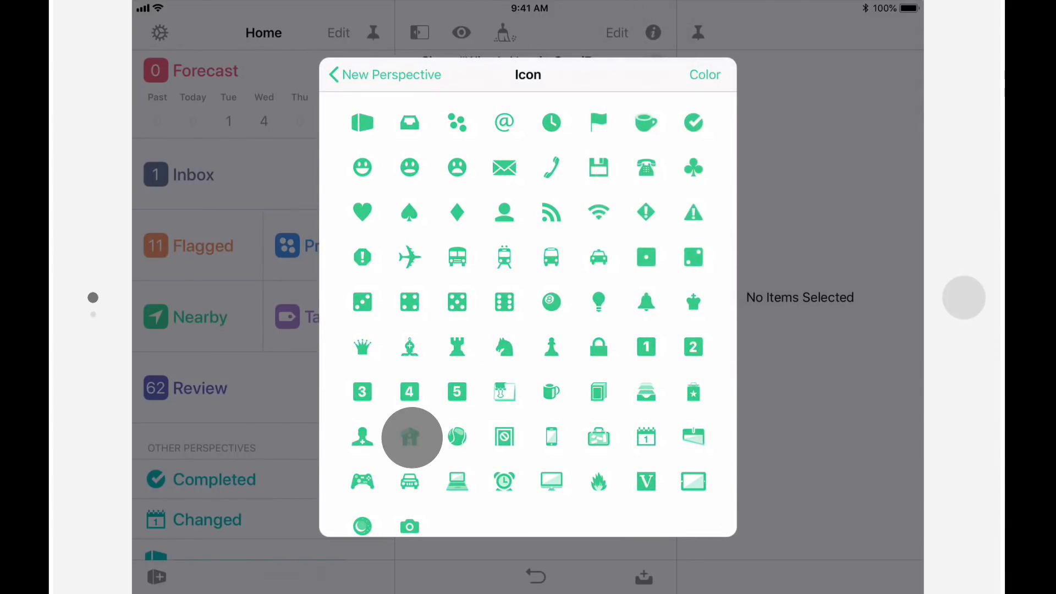
left_click(411, 437)
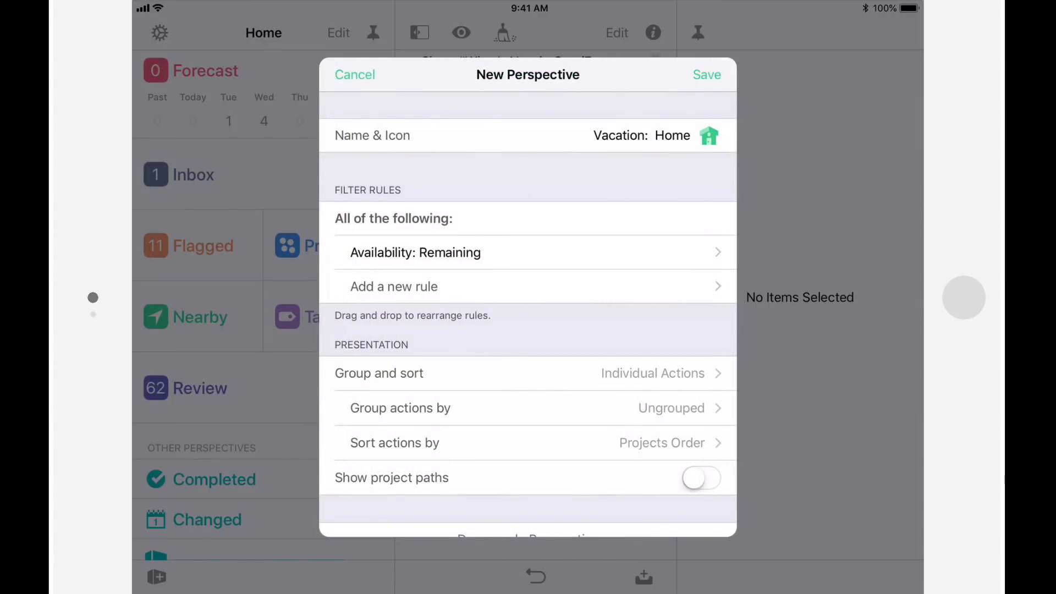
Filter to Available actions tagged Vacation and Home, show project paths, and save.
left_click(416, 252)
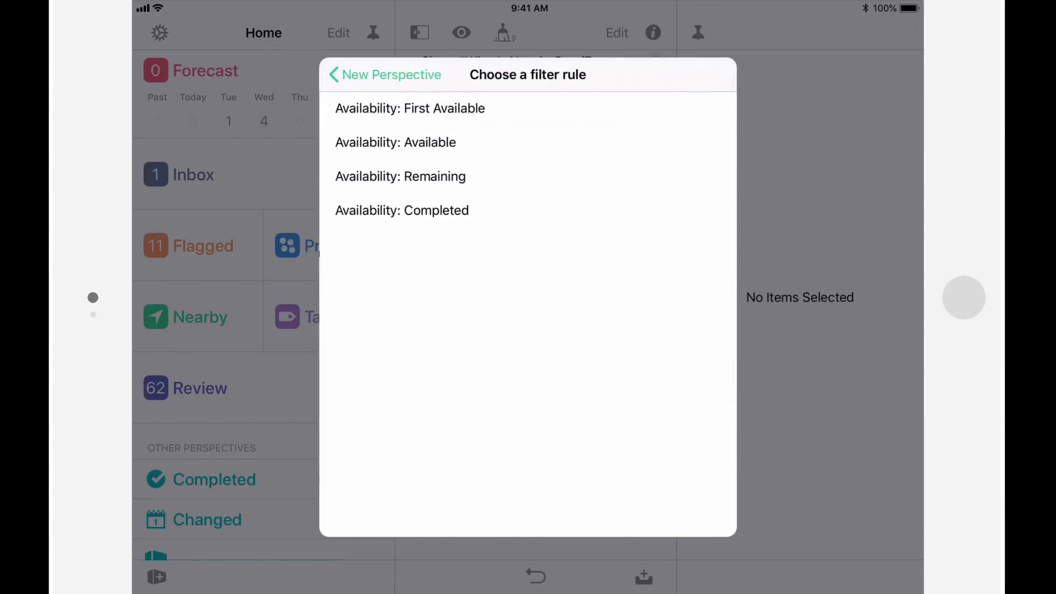
left_click(396, 142)
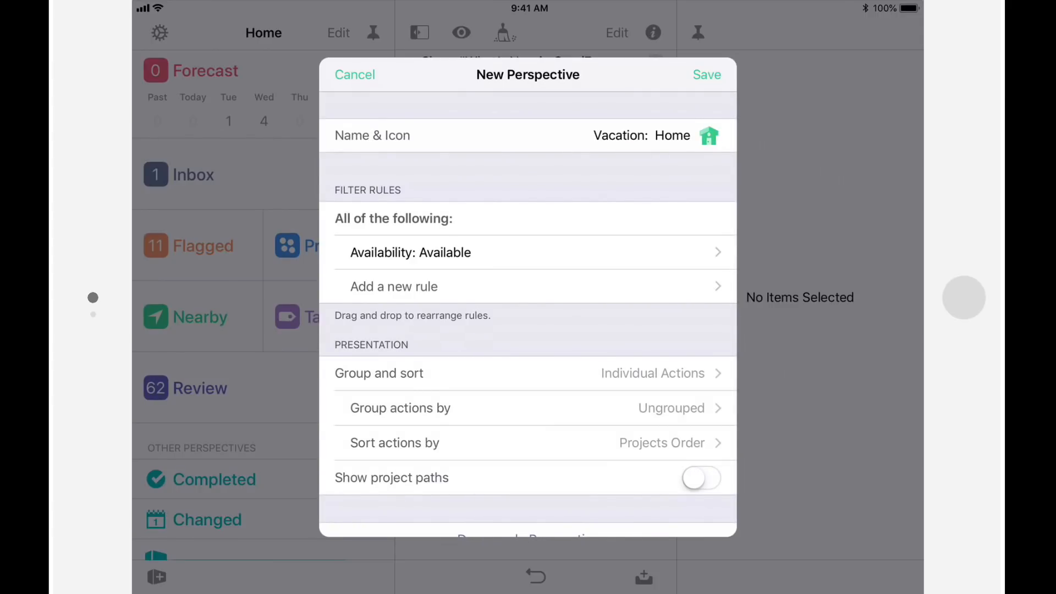
left_click(394, 286)
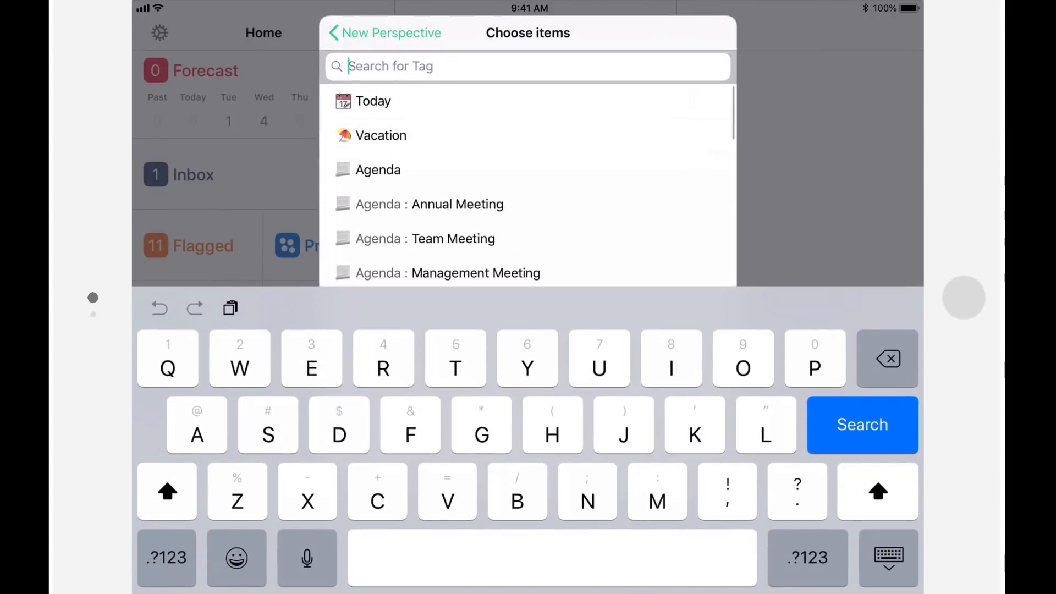
left_click(381, 136)
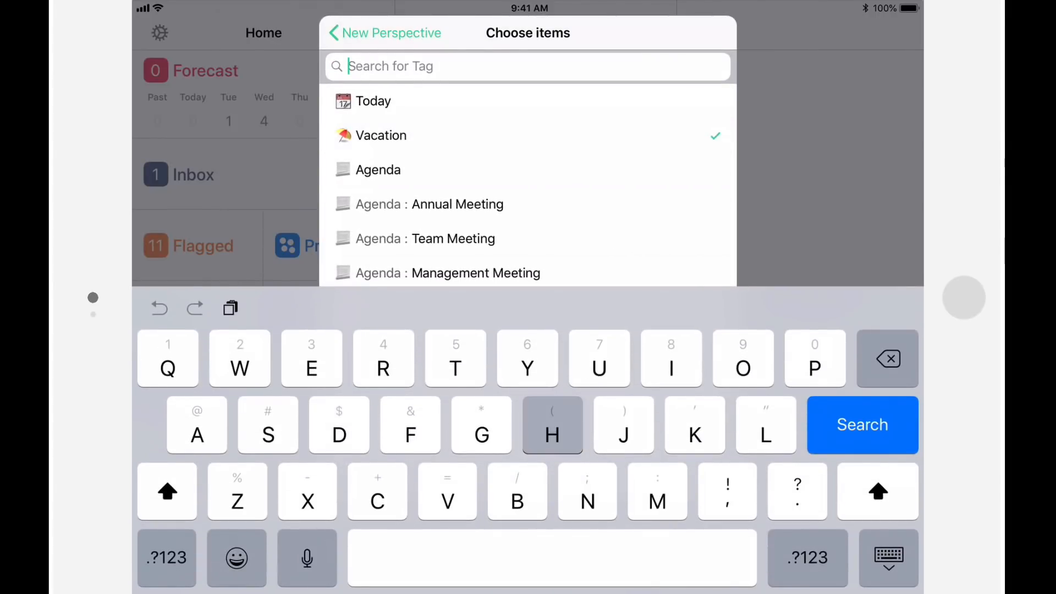
type("Hom")
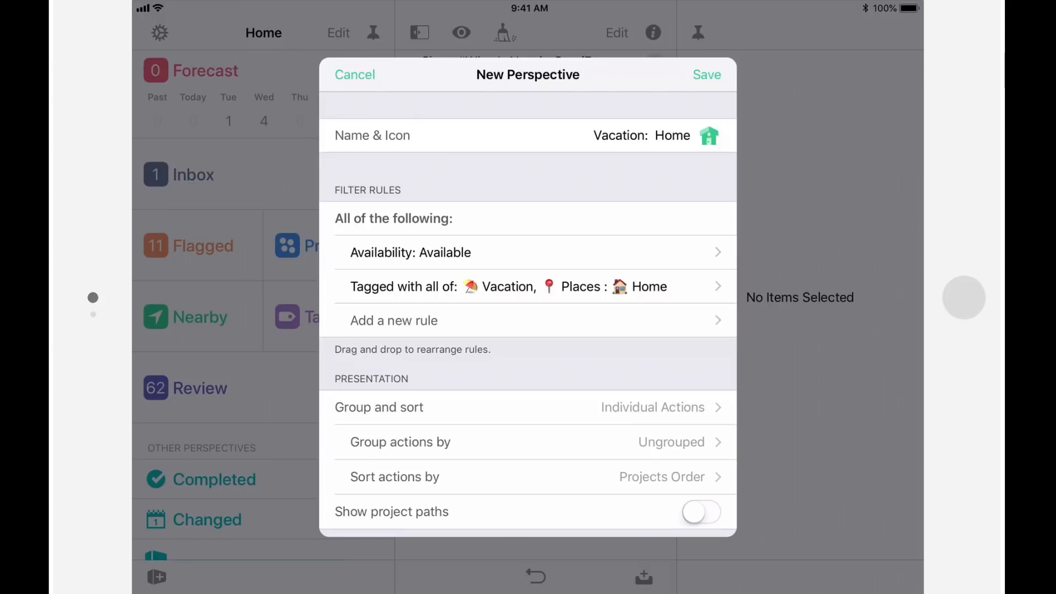
left_click(701, 512)
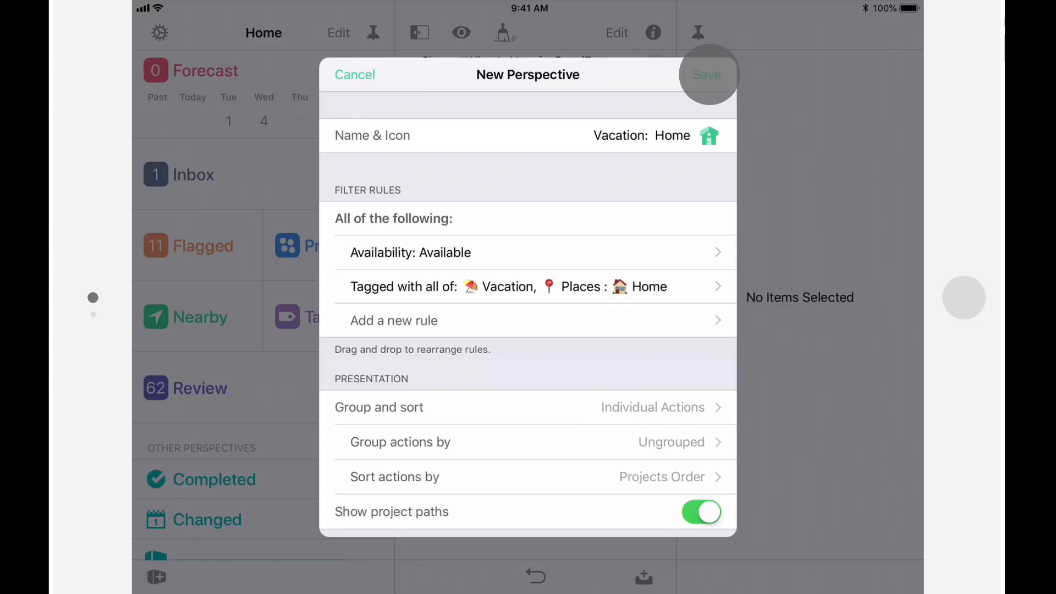
left_click(706, 74)
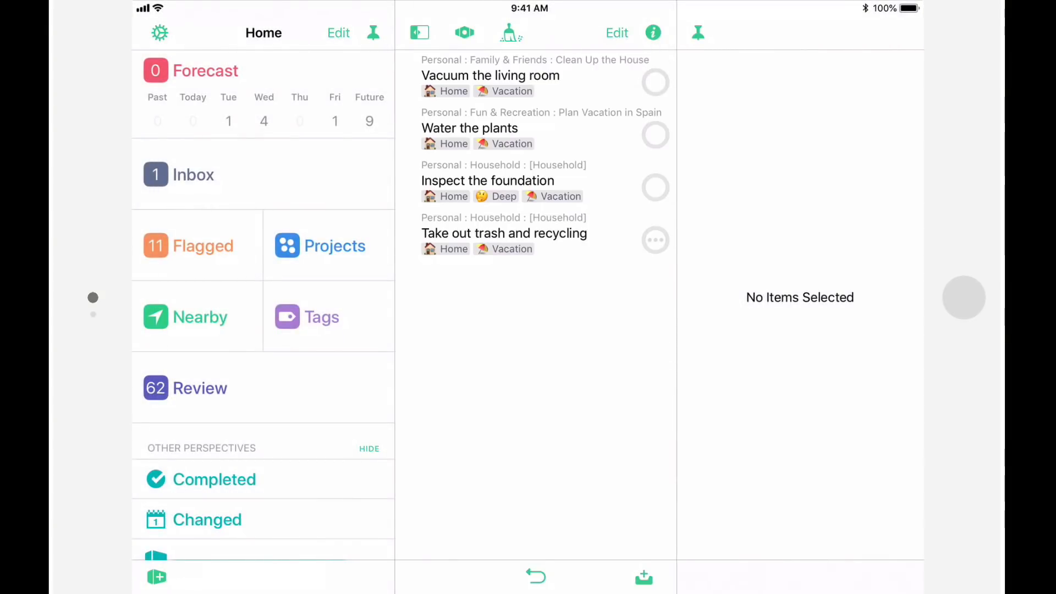